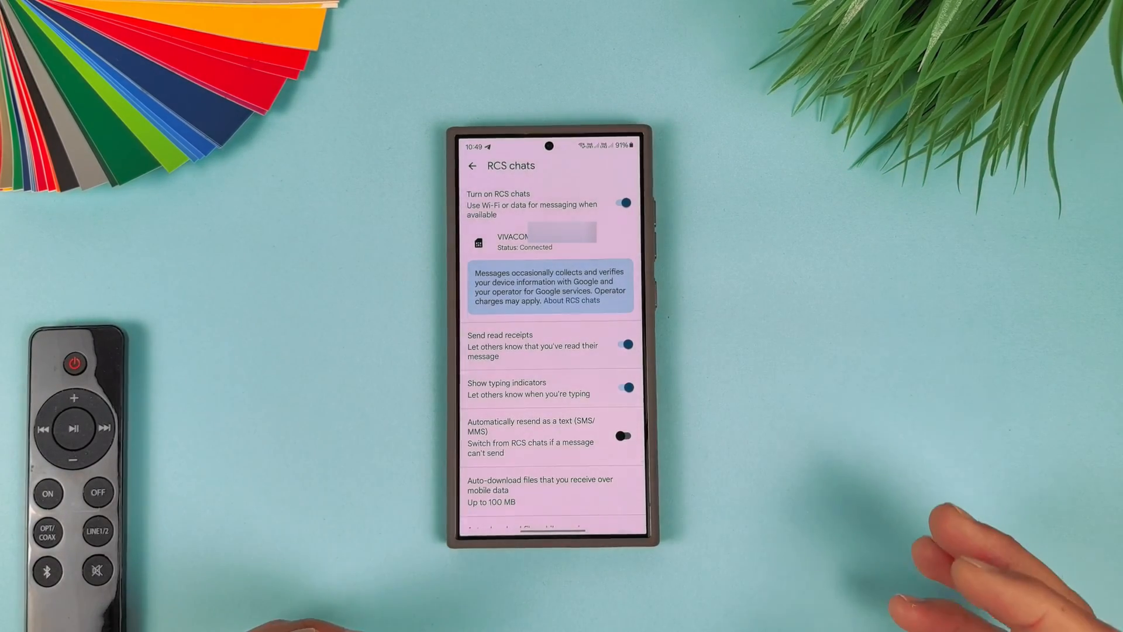
pyautogui.moveTo(916, 465)
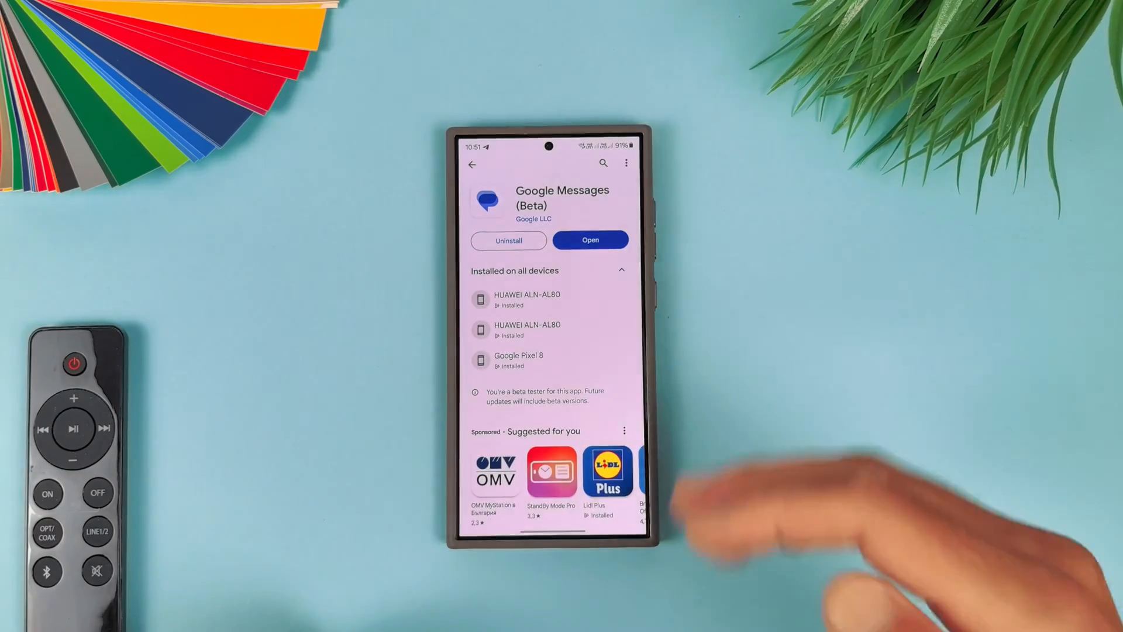
# Find the Google Messages beta listing in the Play Store, then return home.
pyautogui.click(590, 239)
pyautogui.write('message')
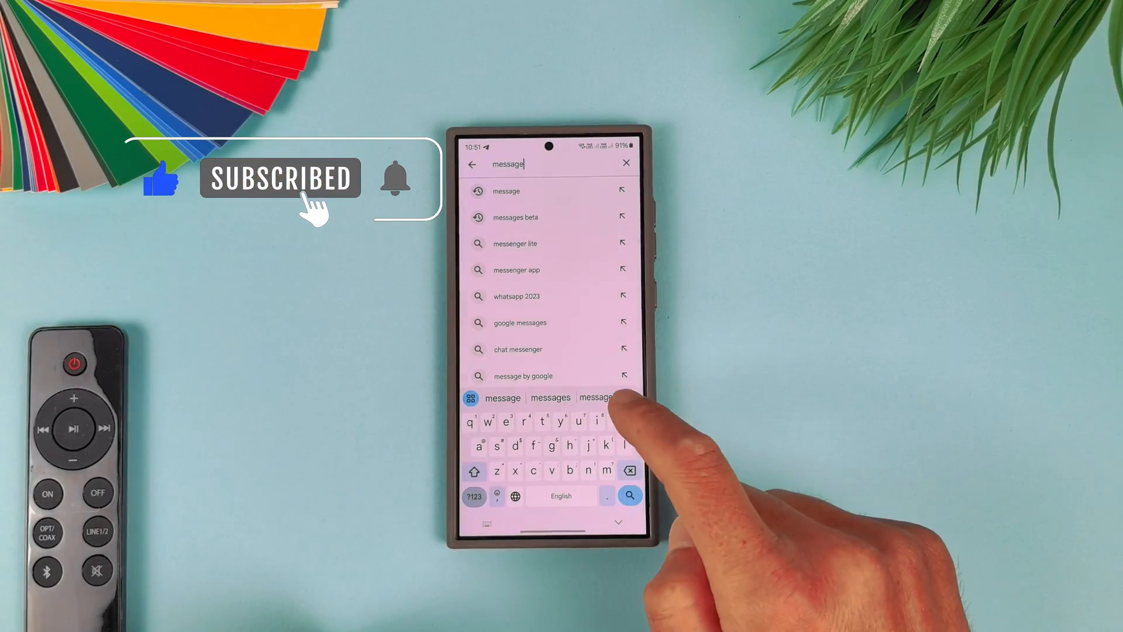
pyautogui.click(550, 397)
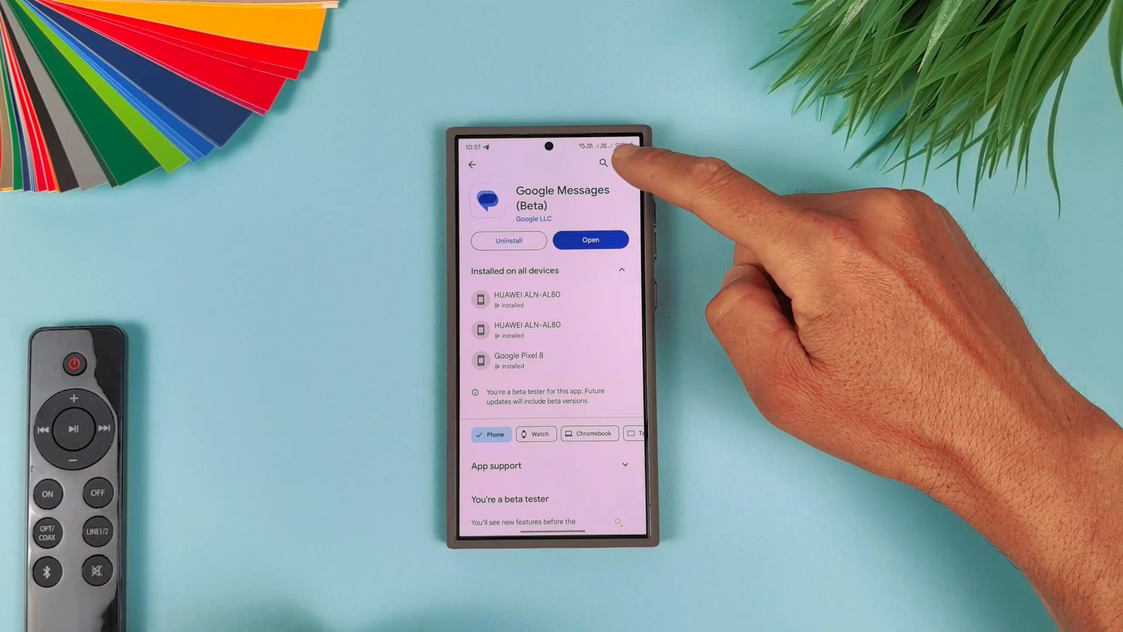
pyautogui.click(626, 162)
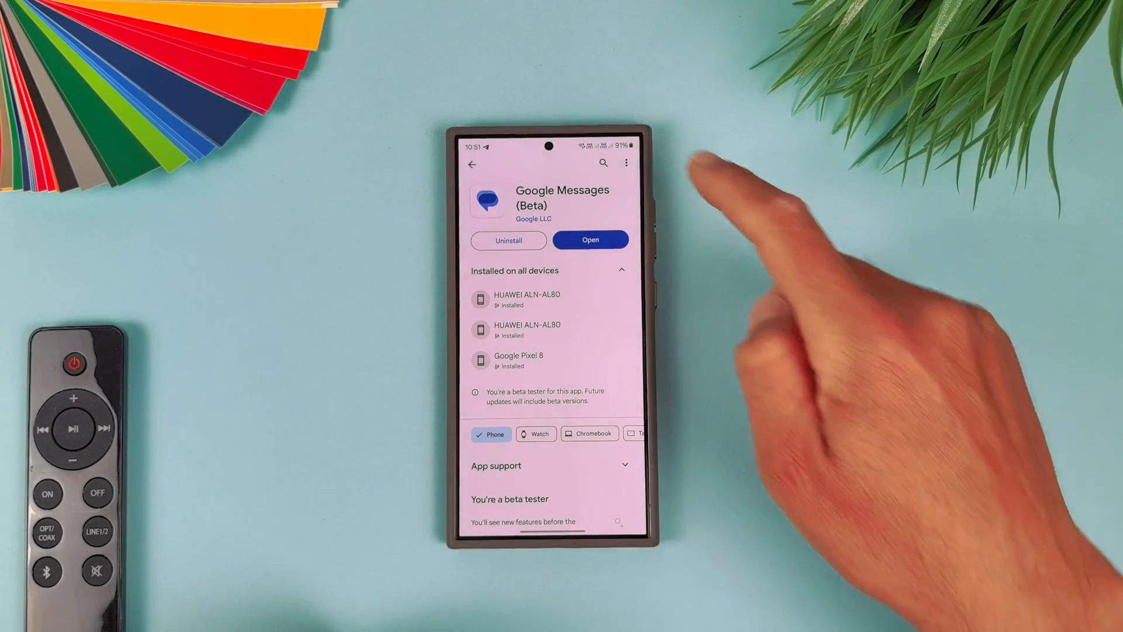
pyautogui.click(625, 163)
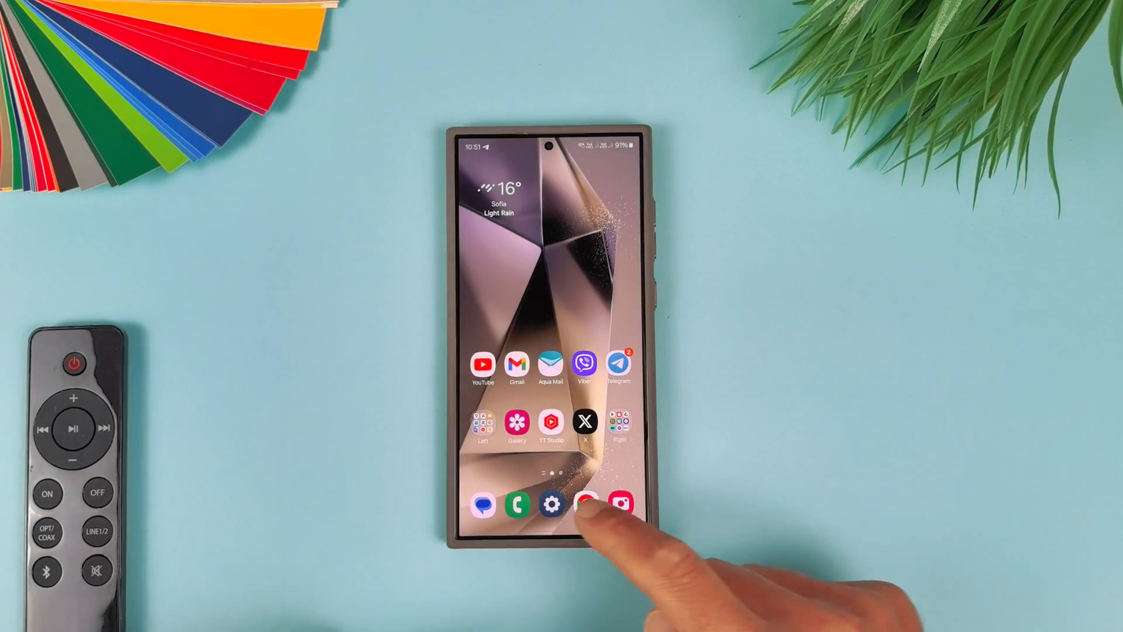
# Open the Messages app's info page from Settings' app list.
pyautogui.click(551, 504)
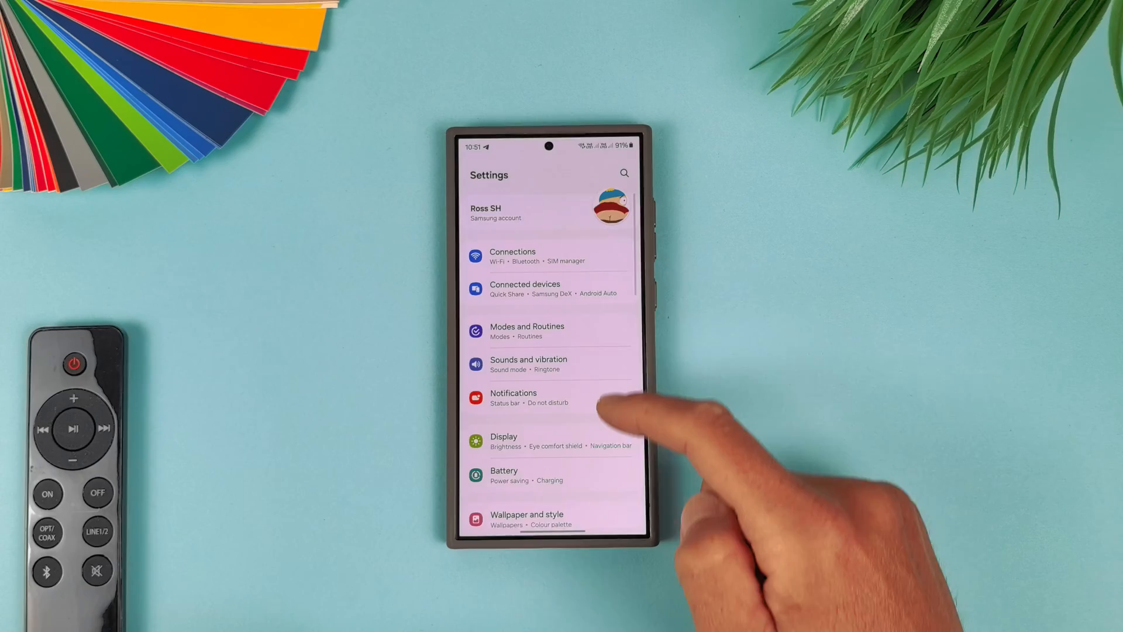
pyautogui.scroll(-3)
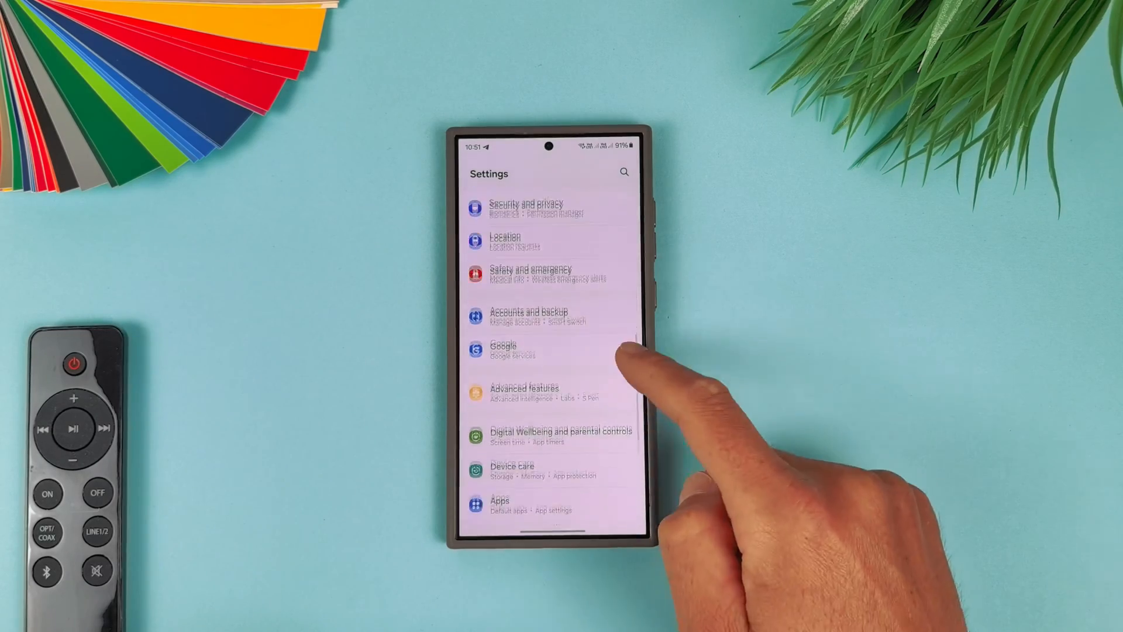
pyautogui.click(499, 504)
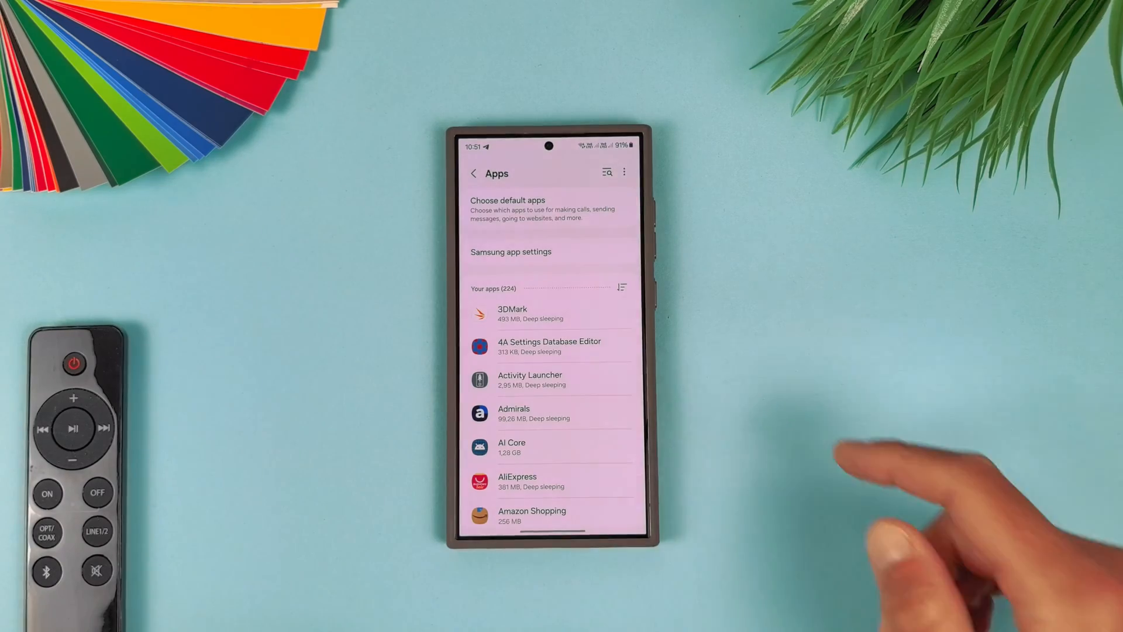
pyautogui.click(606, 172)
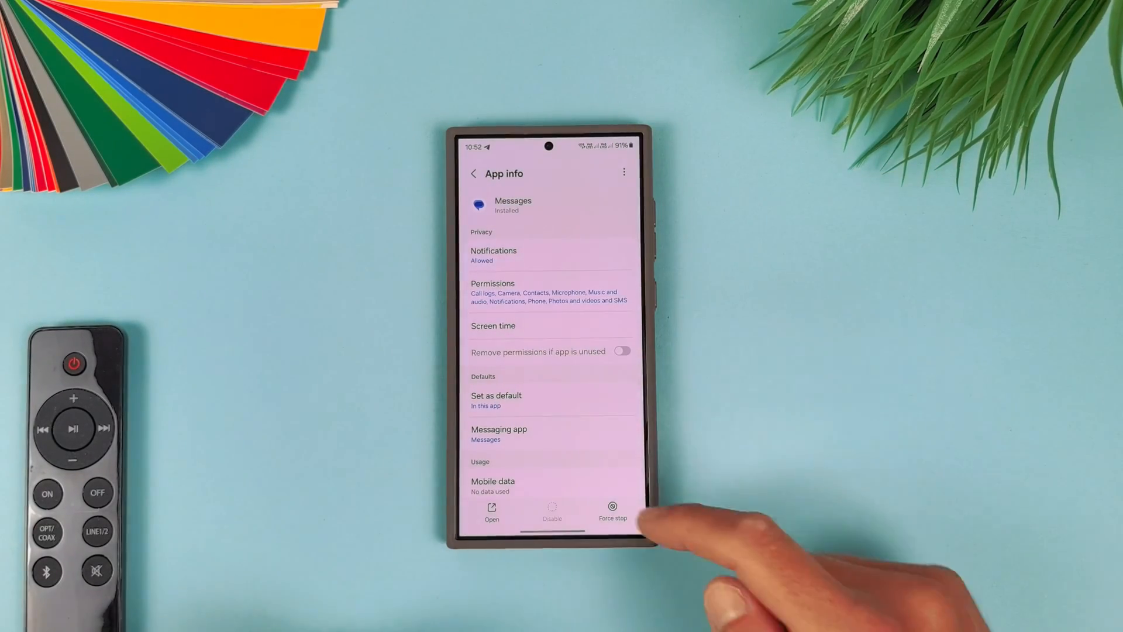
# Confirm the Messages beta build 20240514 and uninstall its updates.
pyautogui.scroll(-3)
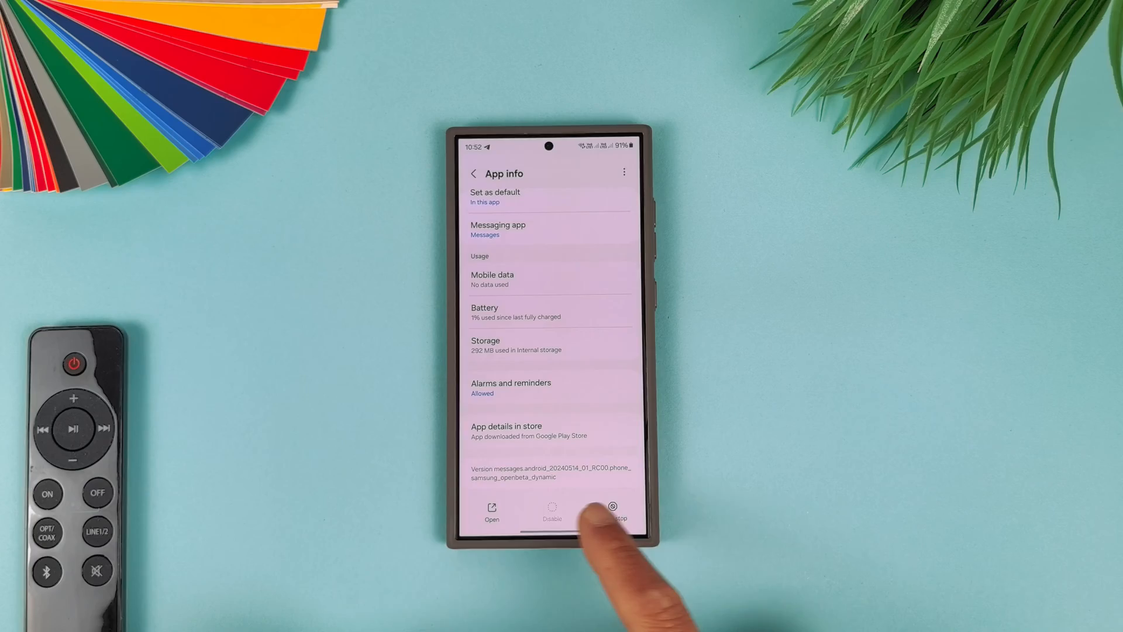
pyautogui.click(613, 508)
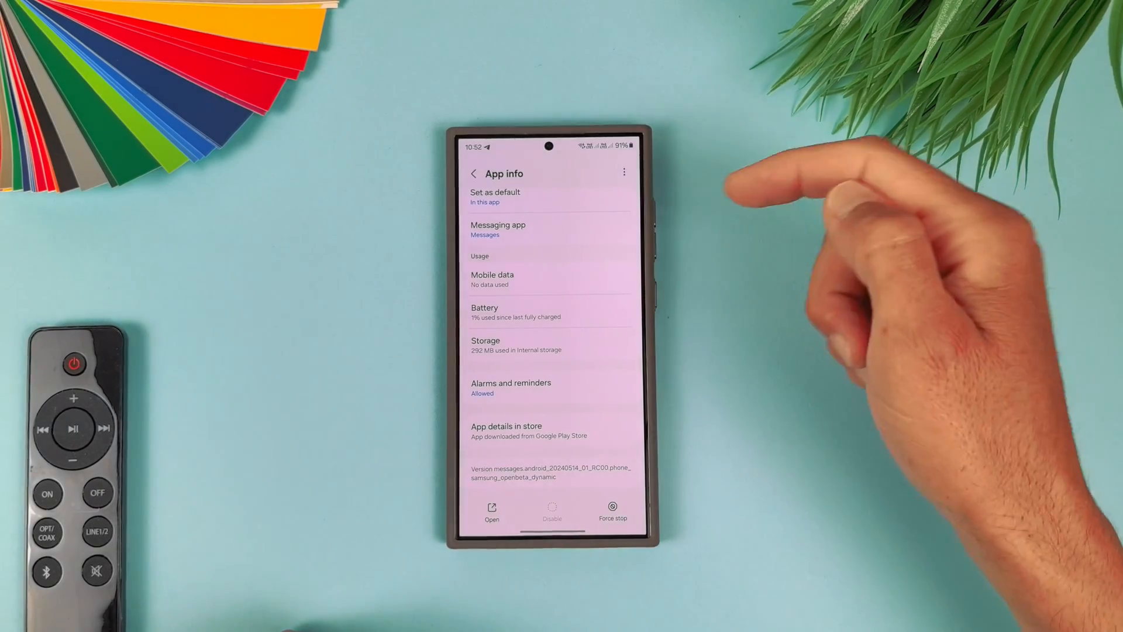
pyautogui.click(624, 171)
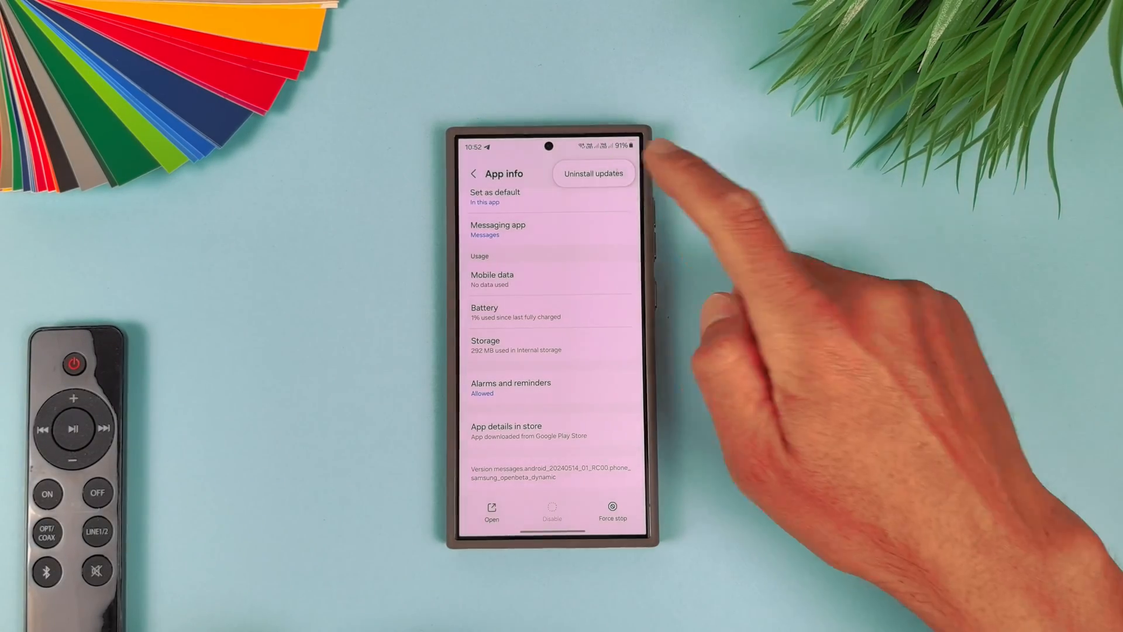
pyautogui.click(593, 173)
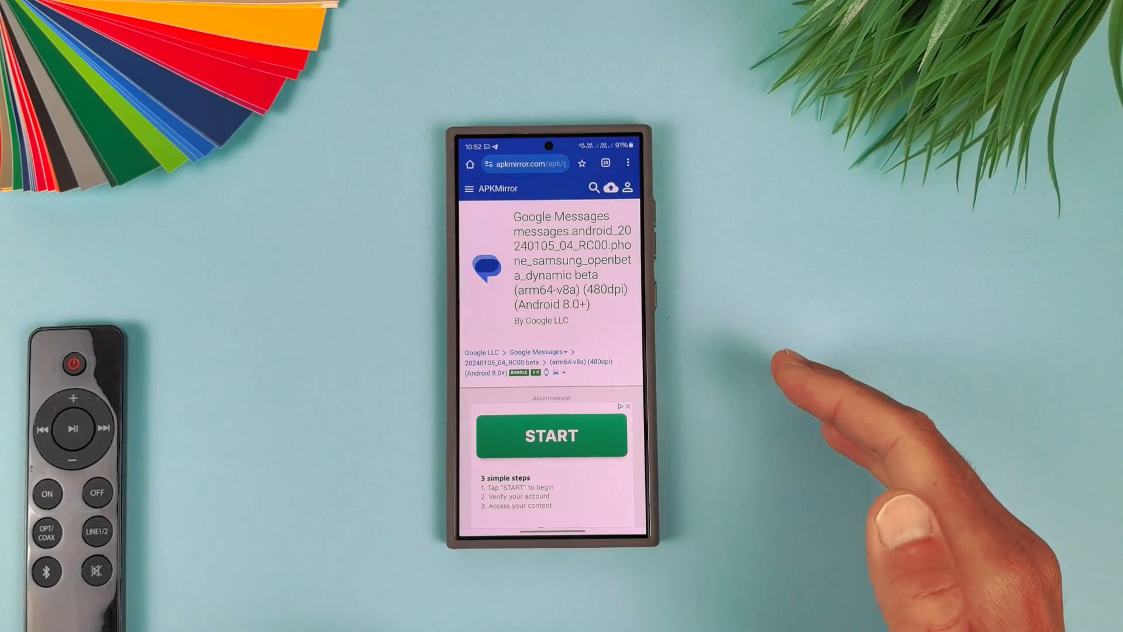
# Download the 51.5 MB APK bundle from the 20240105_04_RC00 beta release page.
pyautogui.scroll(-3)
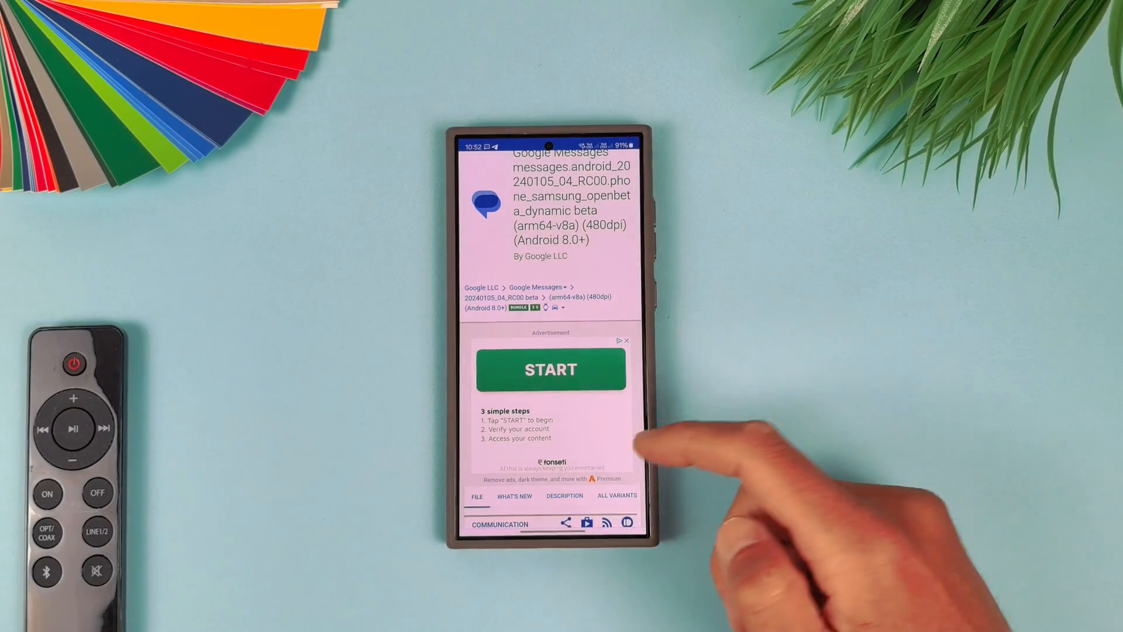
pyautogui.scroll(-3)
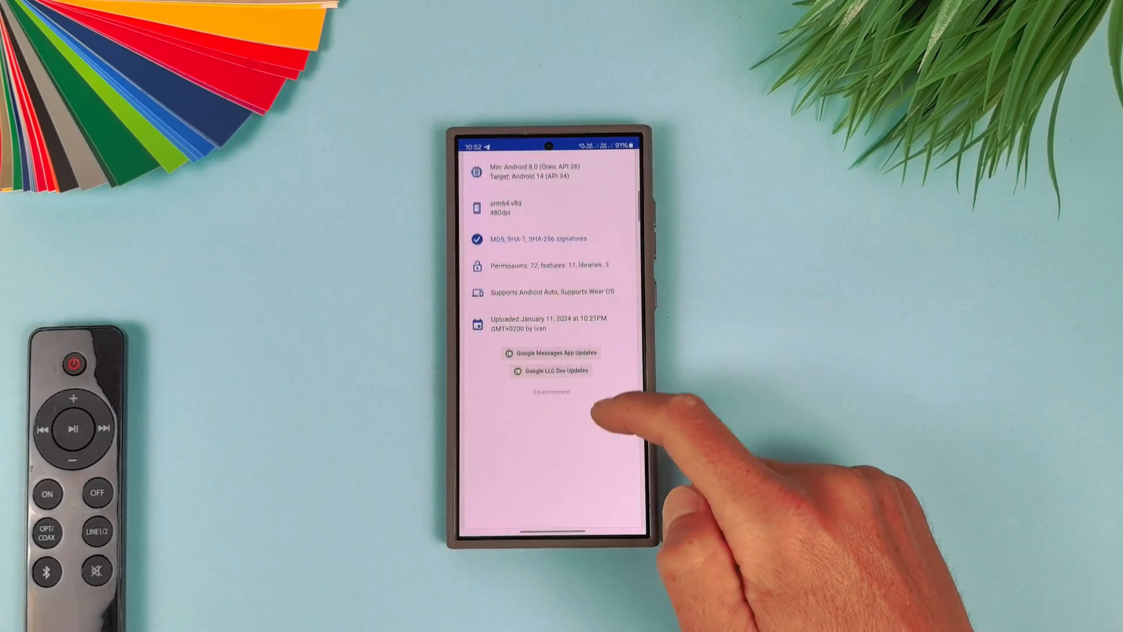
pyautogui.scroll(-3)
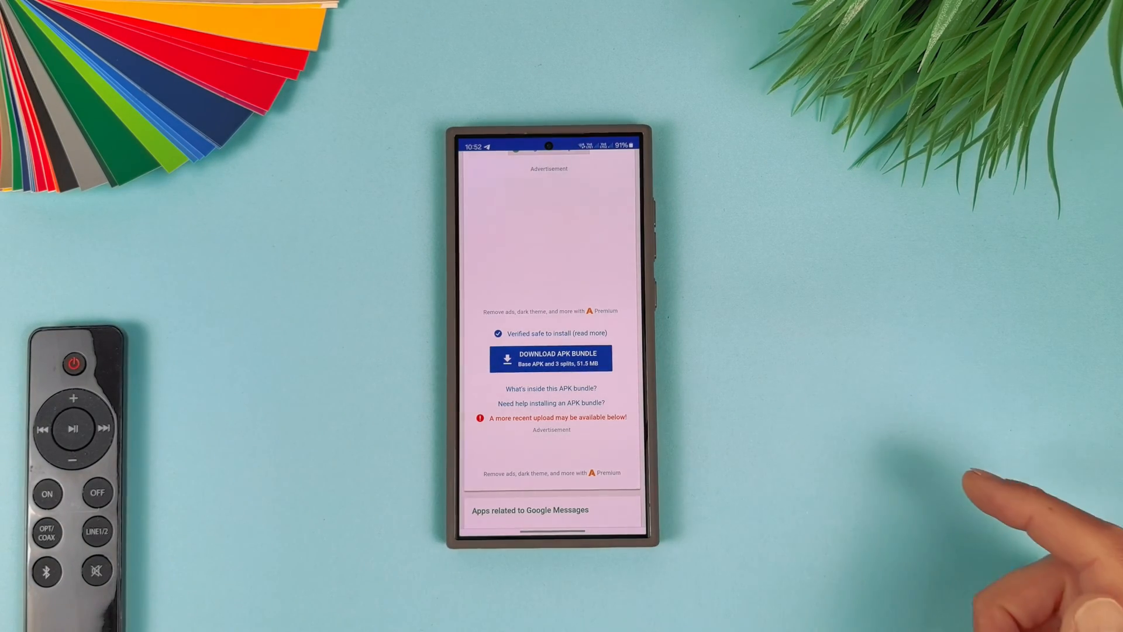
pyautogui.moveTo(931, 501)
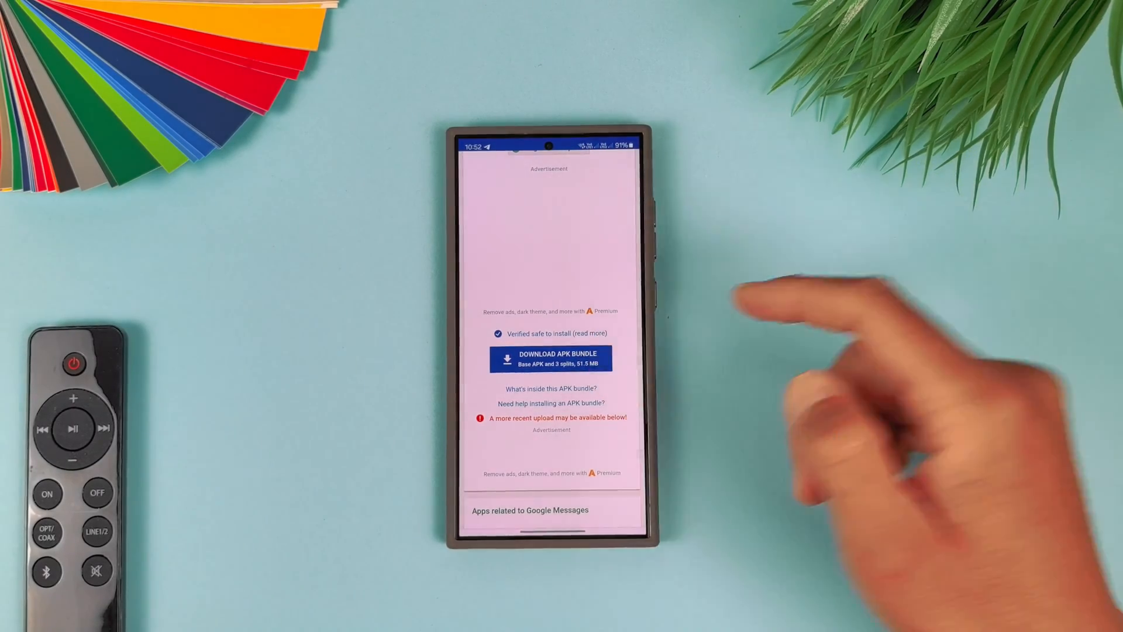
pyautogui.click(550, 358)
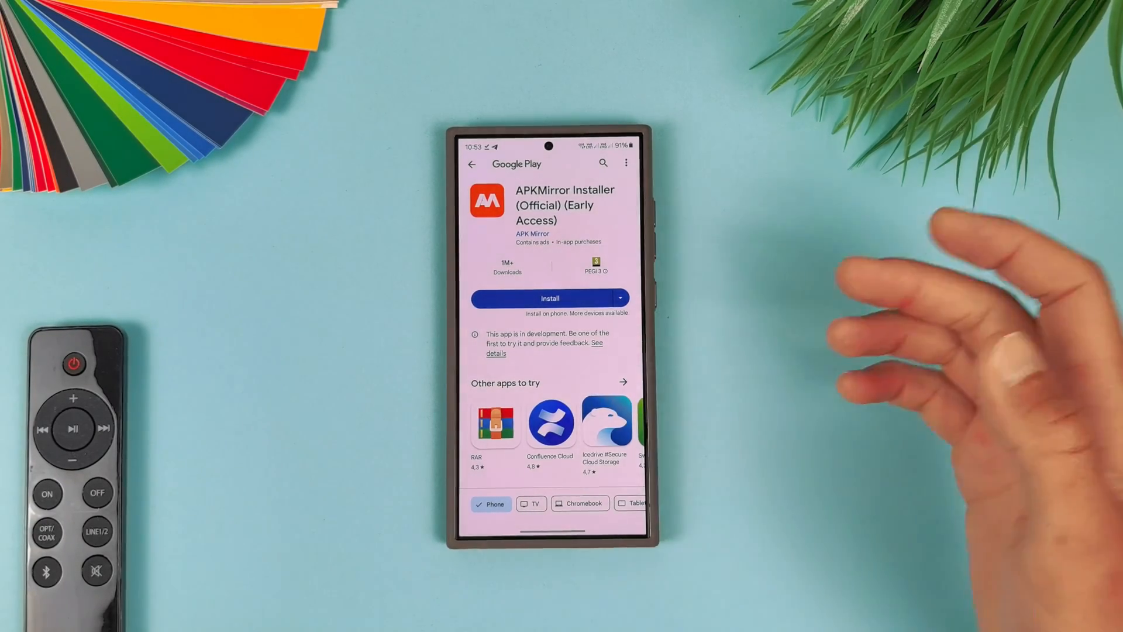
# Install APKMirror Installer (Official) from Google Play and launch it.
pyautogui.click(549, 298)
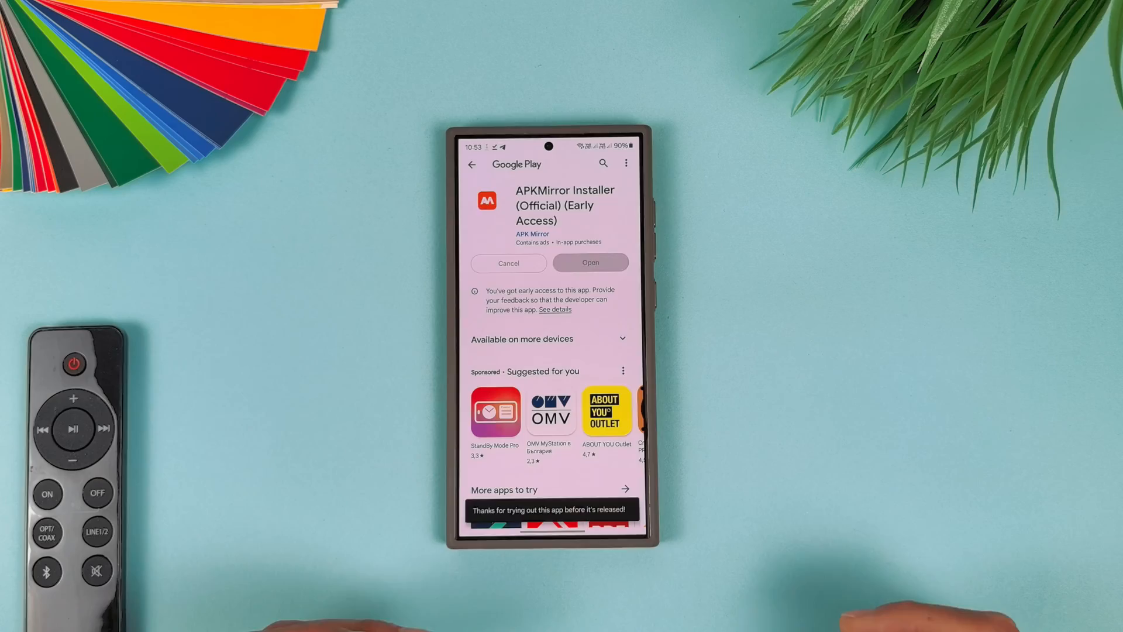
pyautogui.click(590, 262)
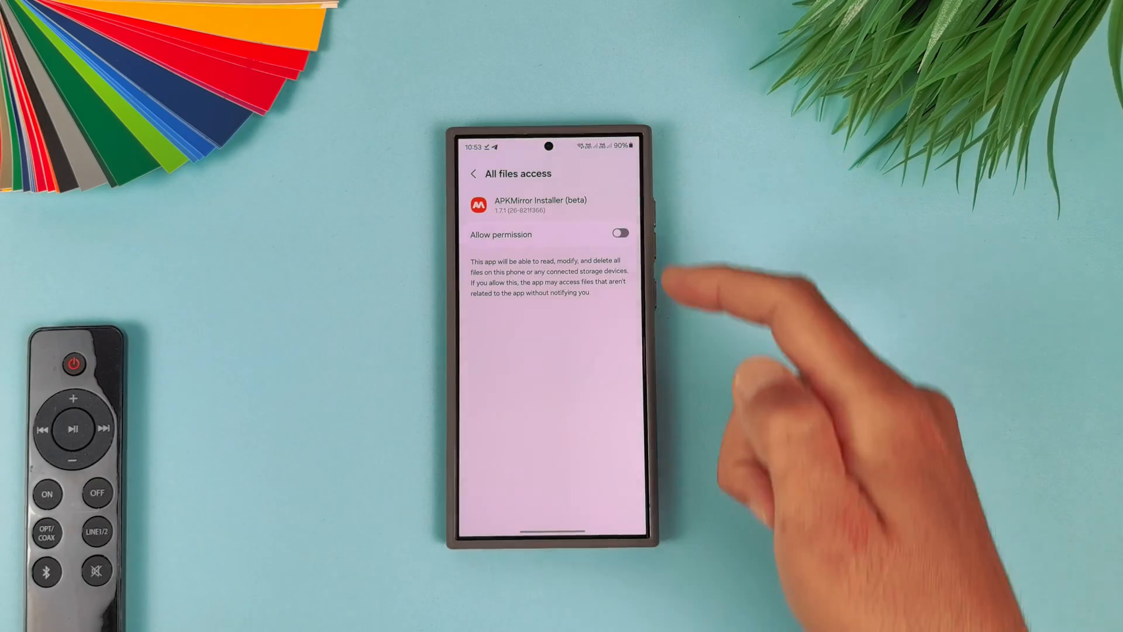
# Grant all-files access and install the Messages 20240105 .apkm from Downloads, allowing unknown apps.
pyautogui.click(619, 233)
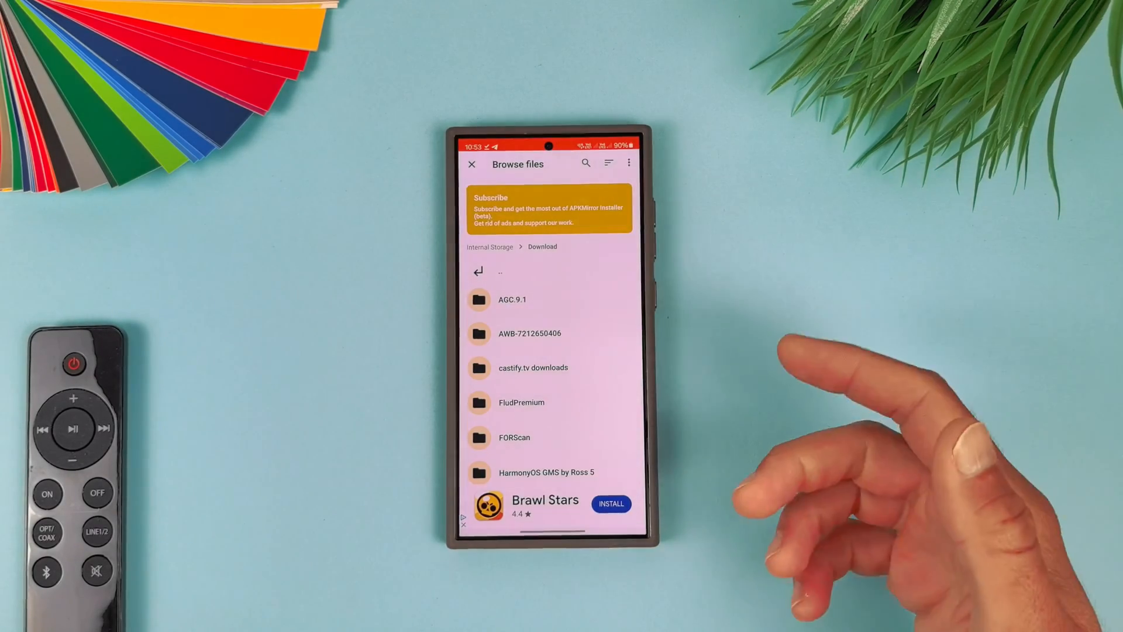
pyautogui.click(608, 163)
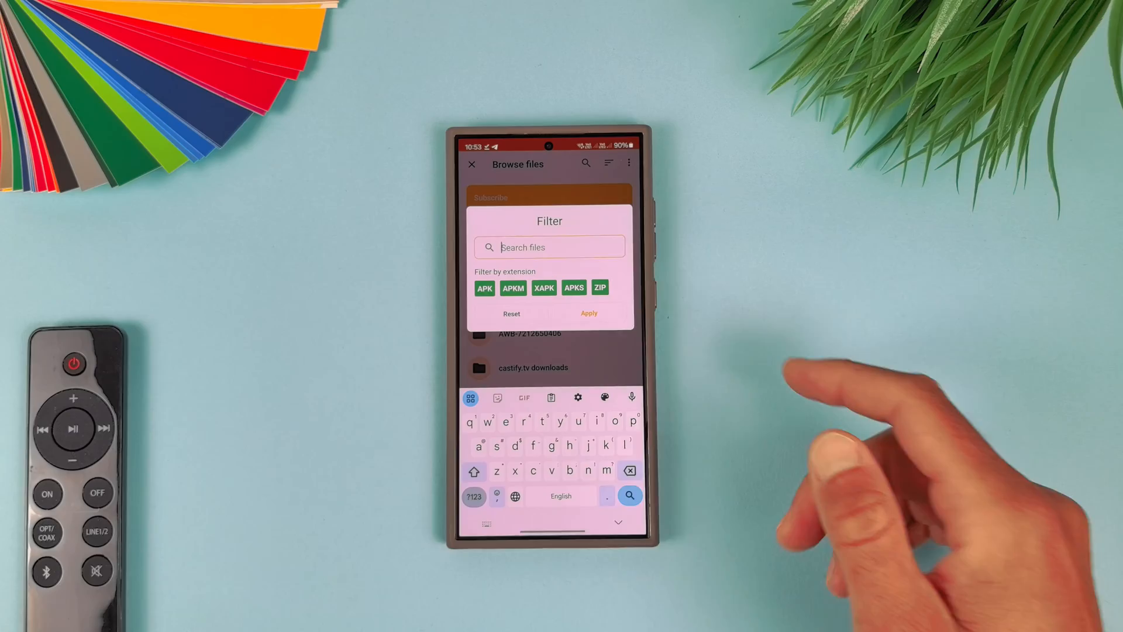
pyautogui.click(587, 312)
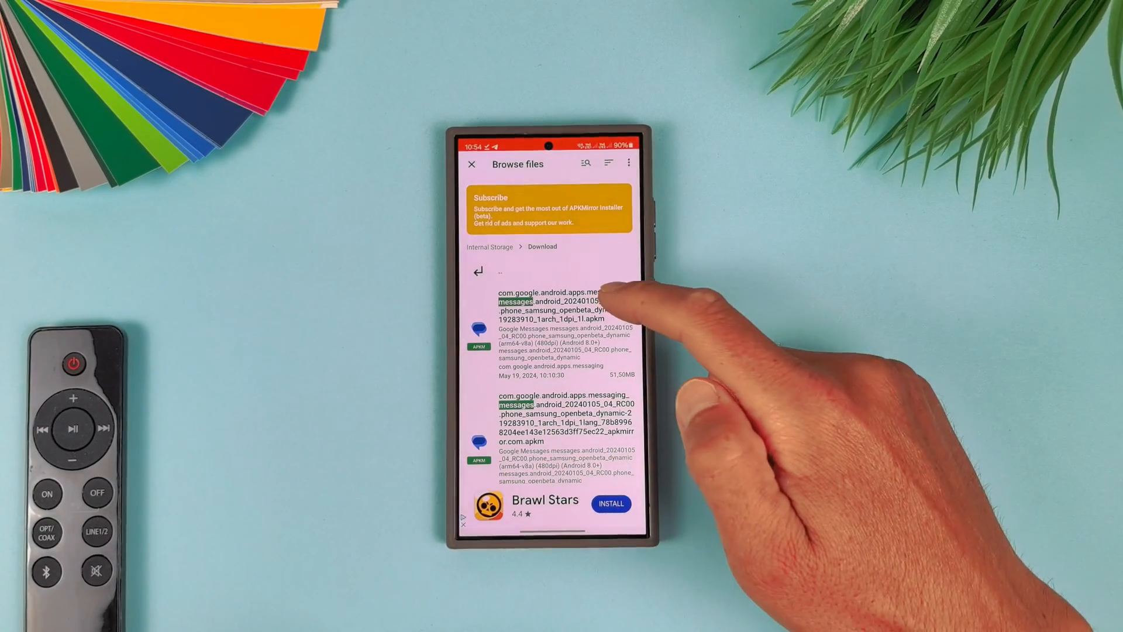
pyautogui.click(551, 301)
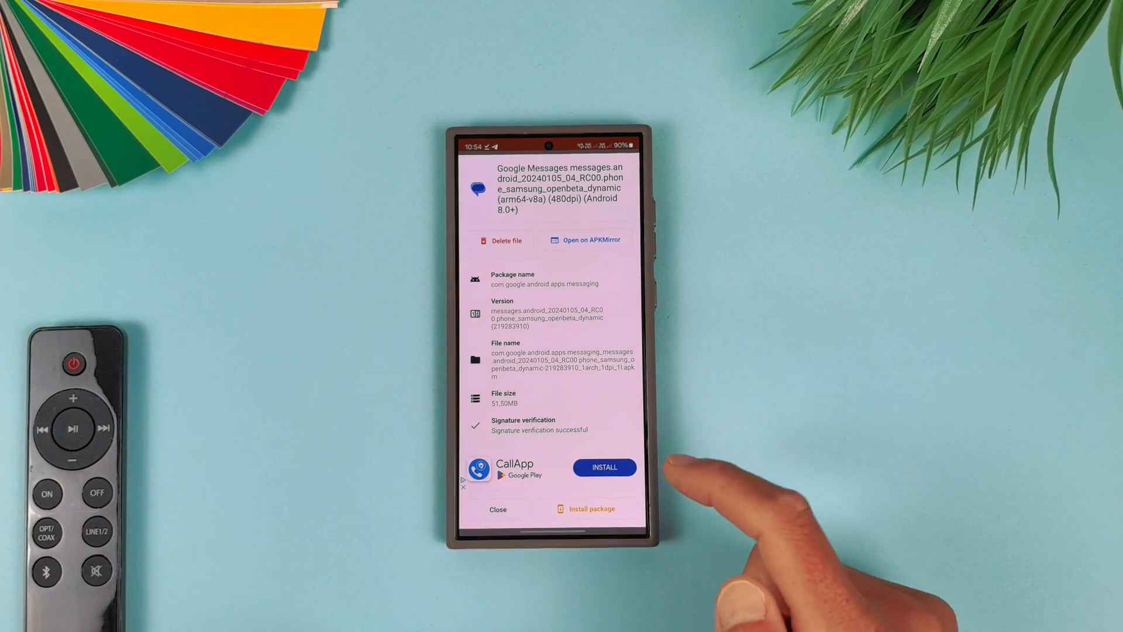
pyautogui.moveTo(623, 559)
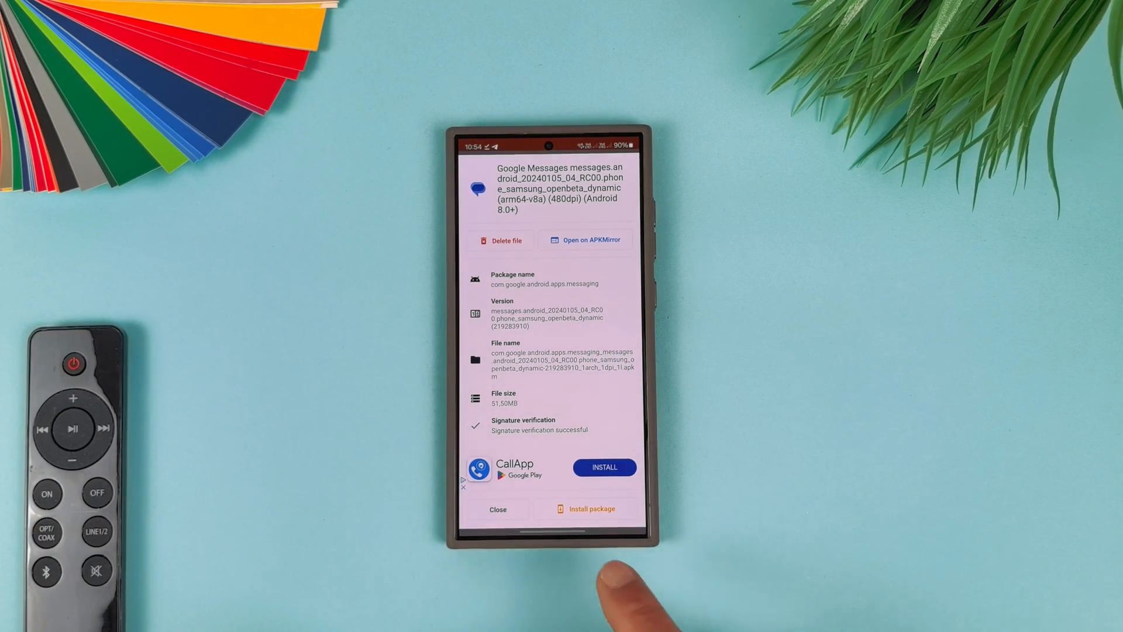
pyautogui.click(587, 508)
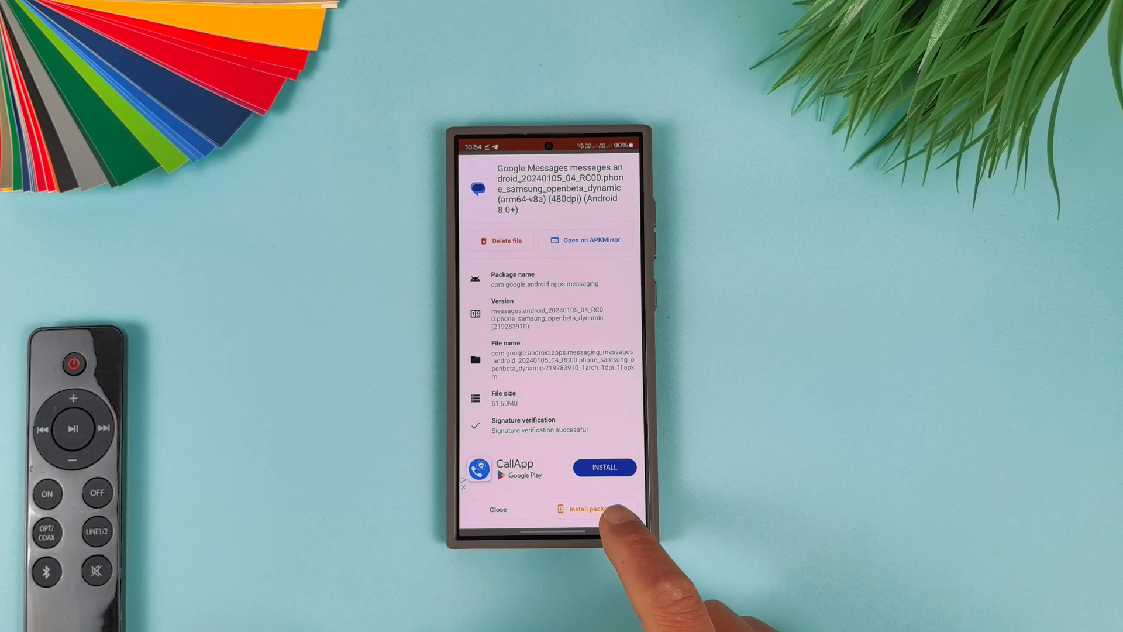
pyautogui.click(587, 509)
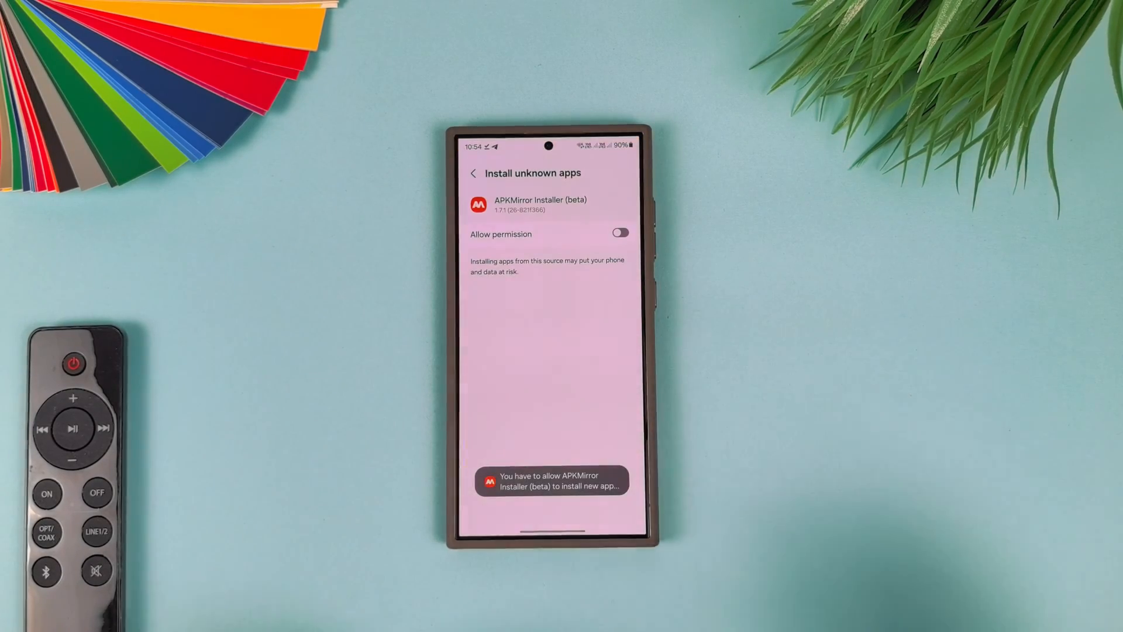
pyautogui.click(619, 232)
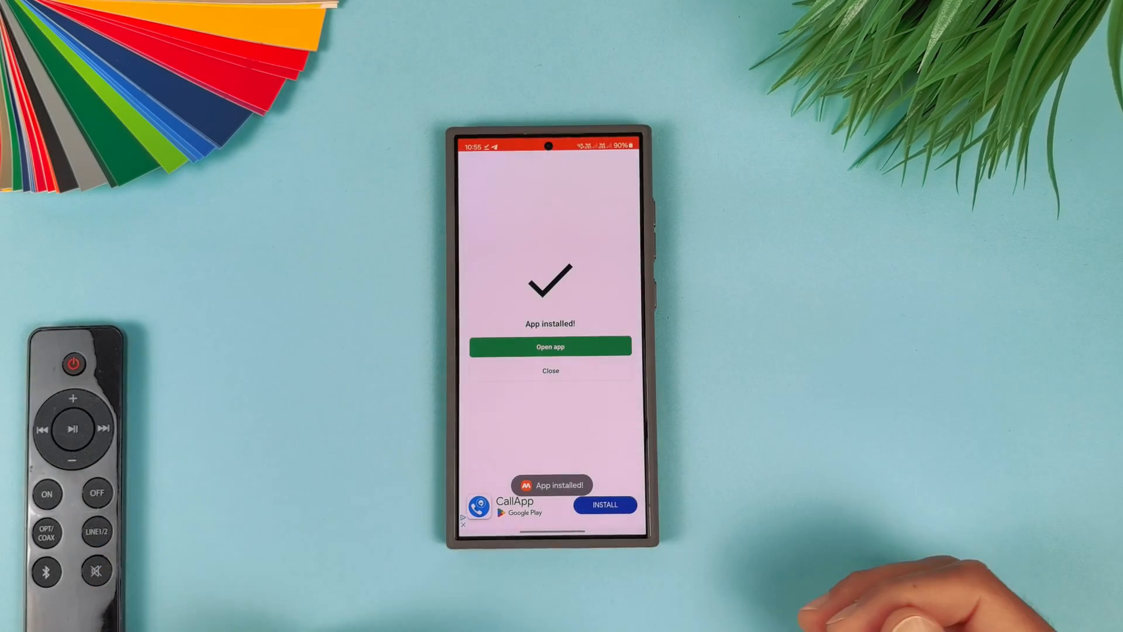
pyautogui.moveTo(788, 530)
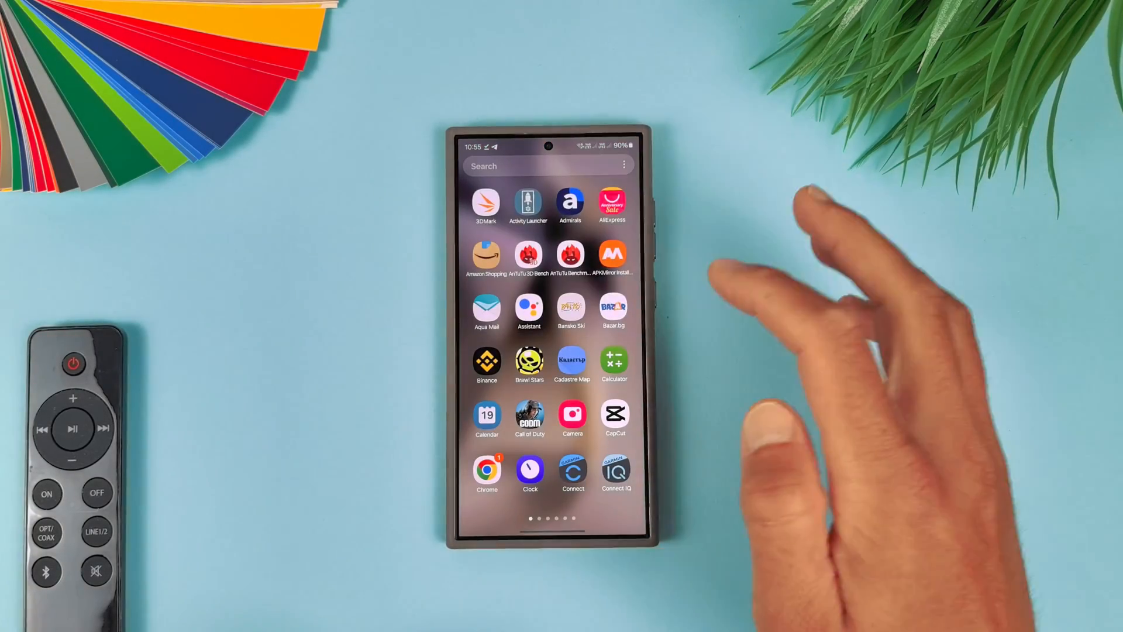
# Go back to the home screen and launch the Messages 20240105 beta.
pyautogui.click(613, 256)
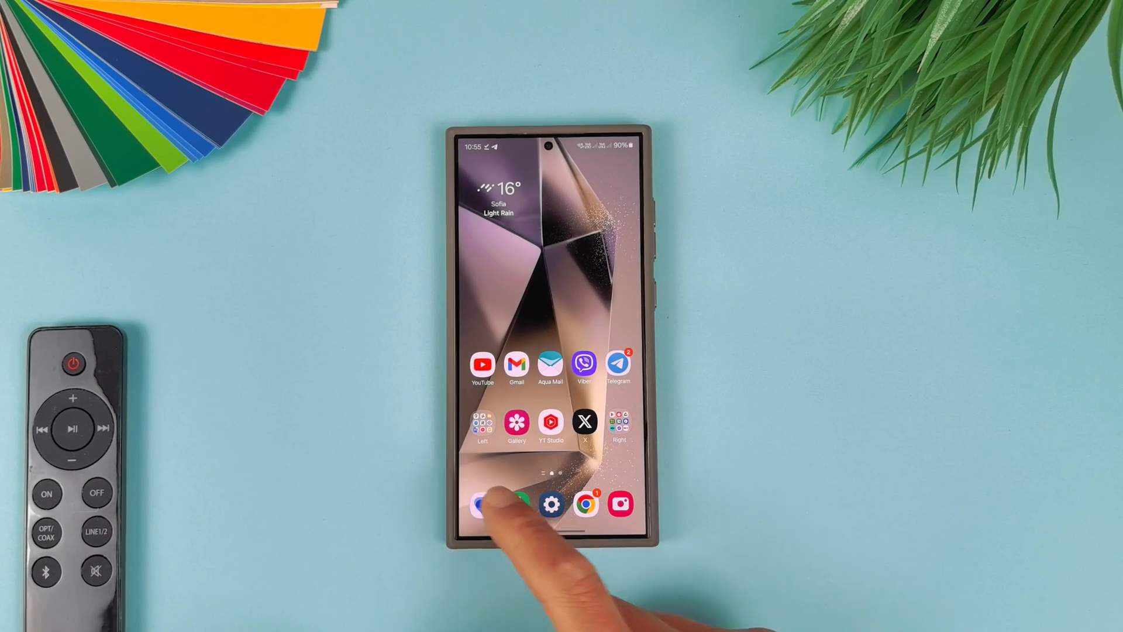
pyautogui.click(482, 504)
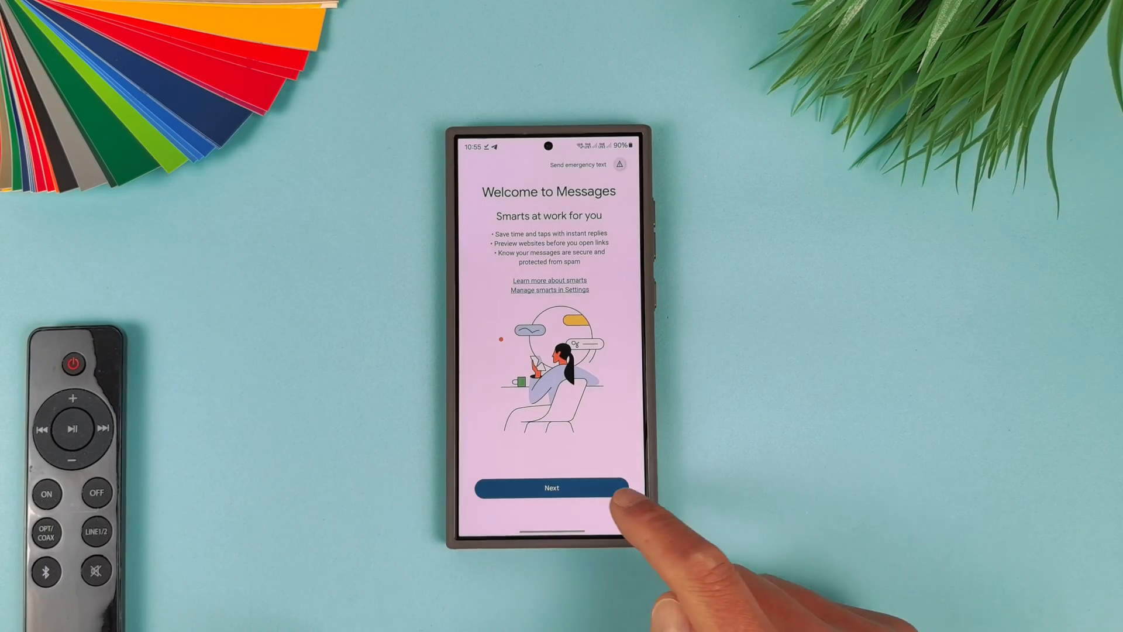
# Pass the welcome screen and search *xyzzy* to unlock debug mode.
pyautogui.click(550, 488)
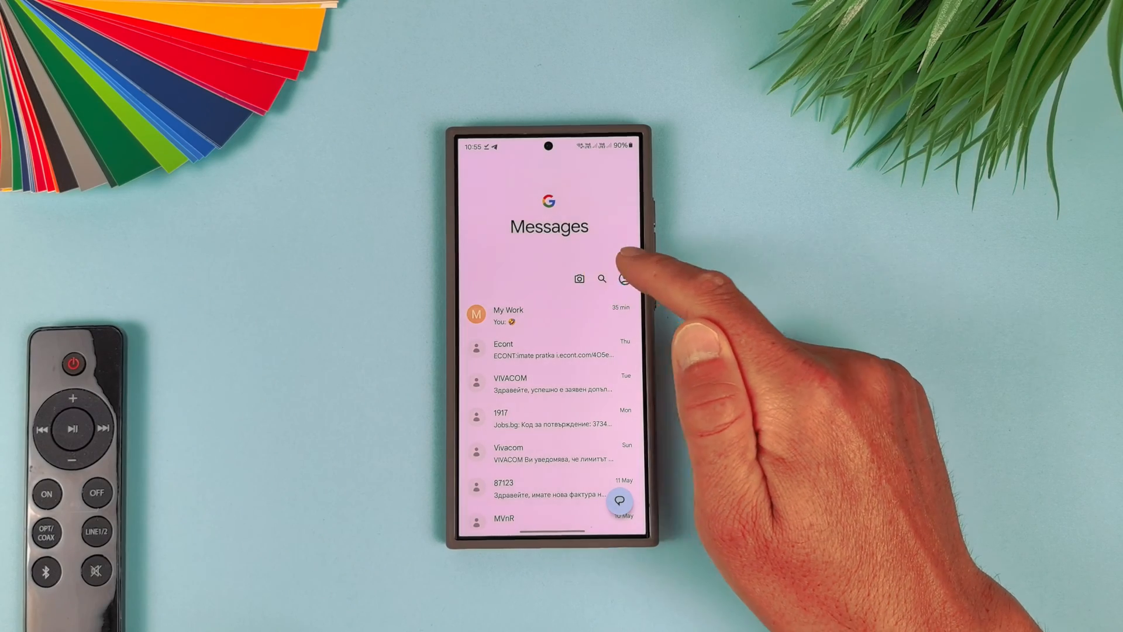
pyautogui.click(602, 278)
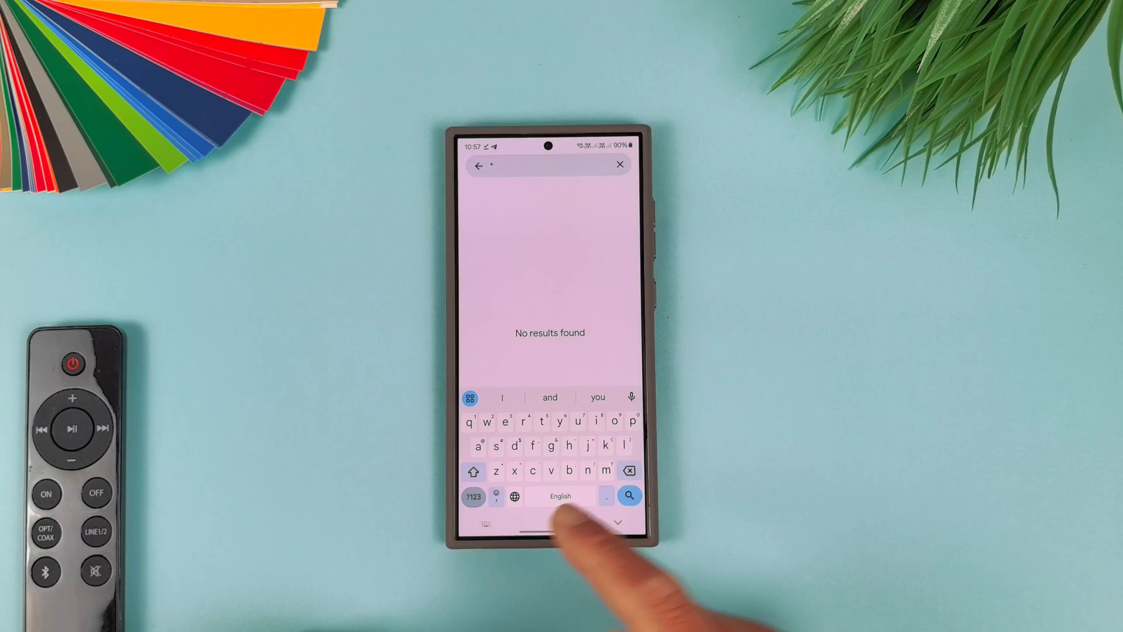
pyautogui.click(514, 470)
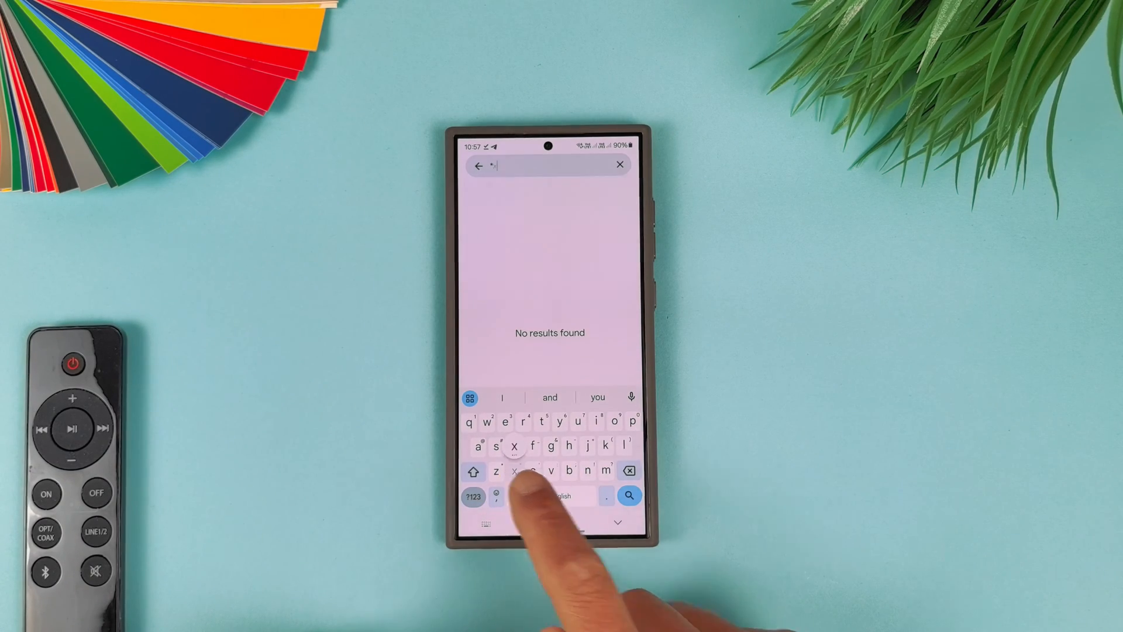
pyautogui.click(560, 421)
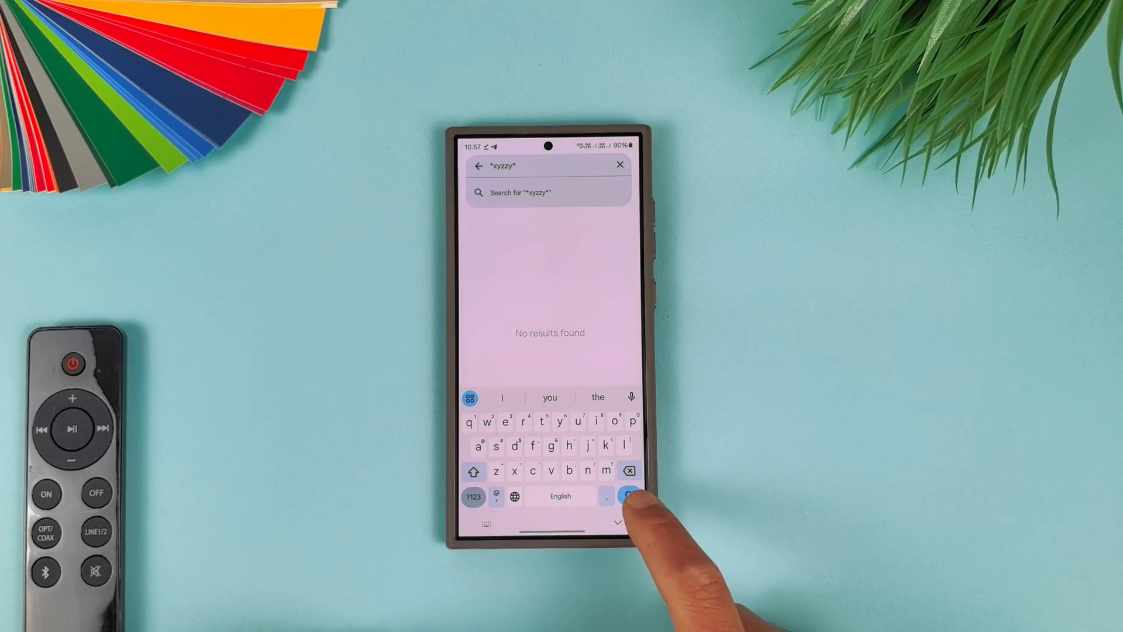
pyautogui.click(628, 496)
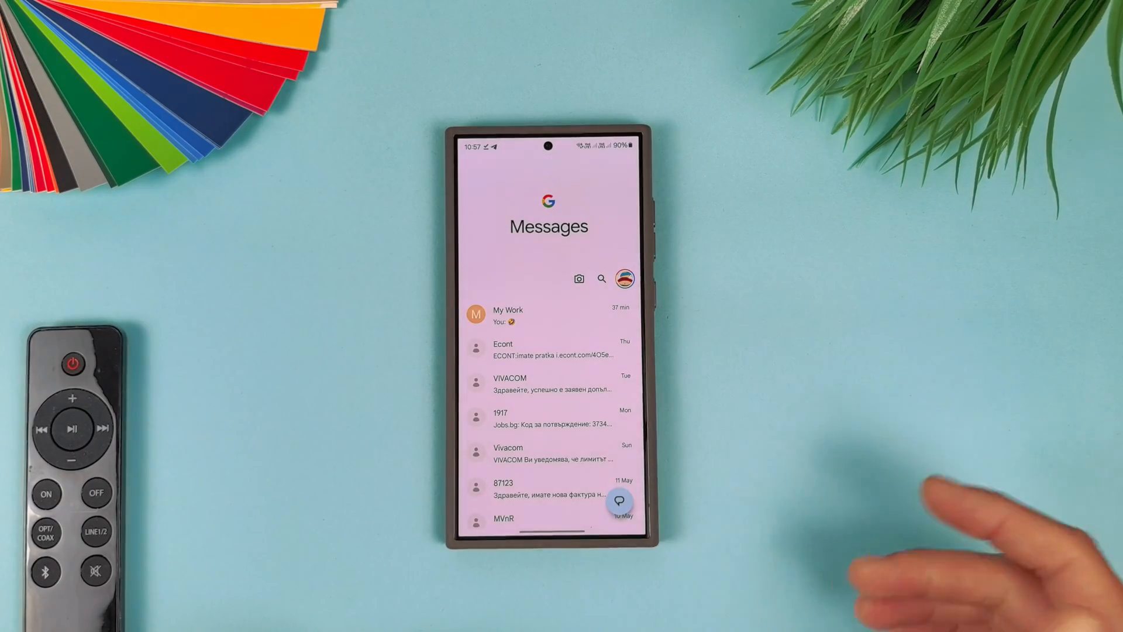
# Reach the Phenotype flags list through the account menu's Debug options.
pyautogui.click(625, 279)
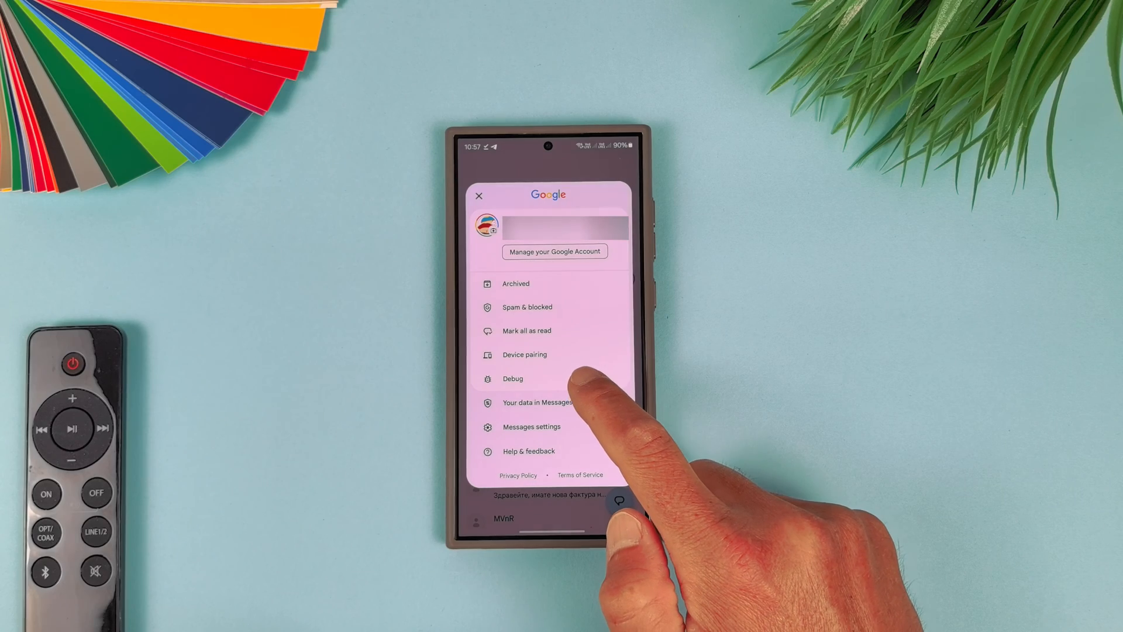
pyautogui.click(513, 378)
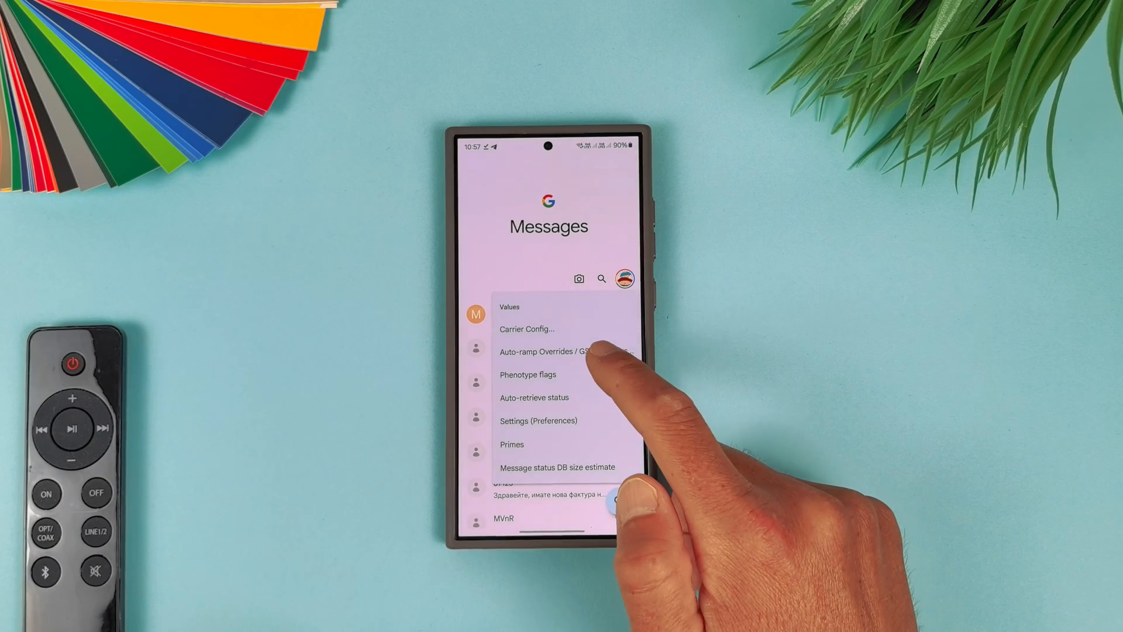
pyautogui.click(566, 351)
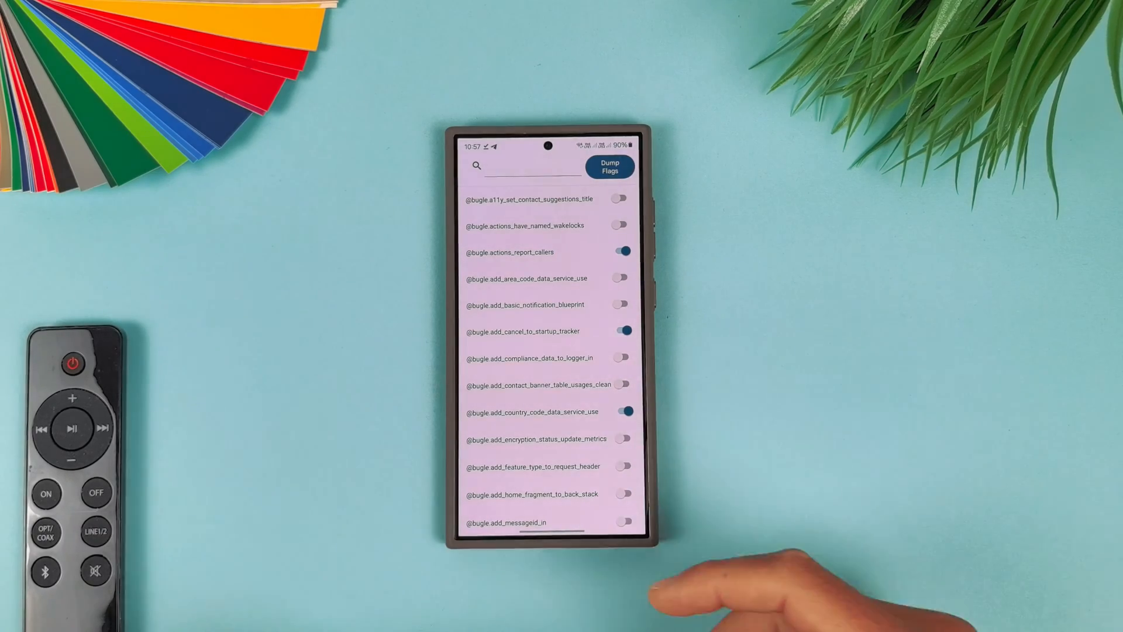
# Enable bugle.enable_dual_sim_support_in_rcs_groups and bugle.enable_multi_sim_rcs flags.
pyautogui.scroll(-3)
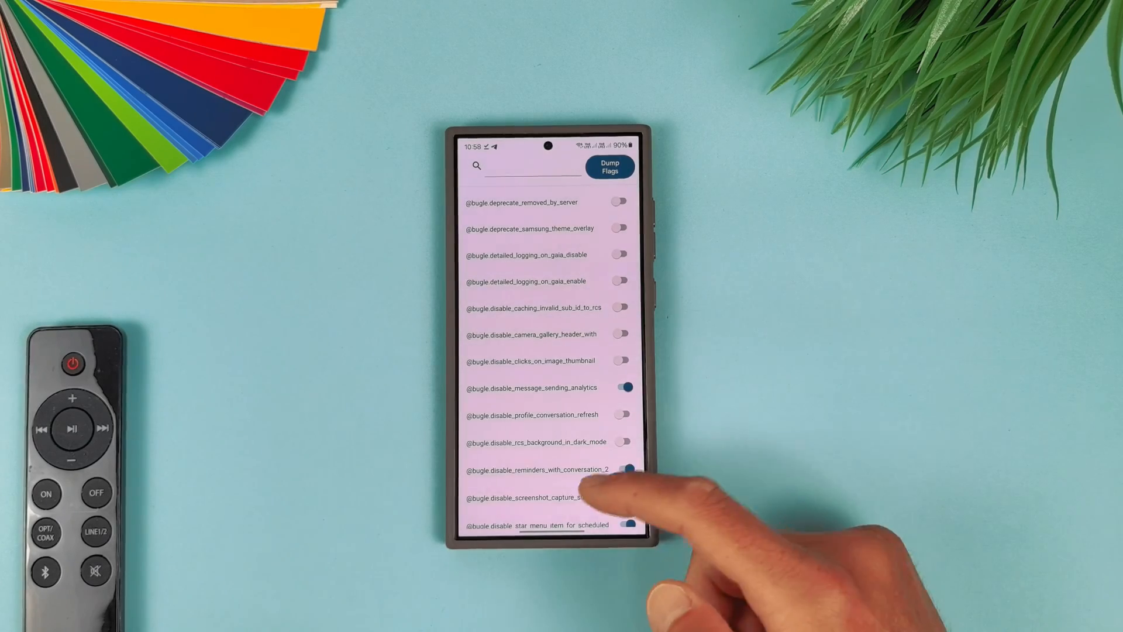
pyautogui.scroll(-3)
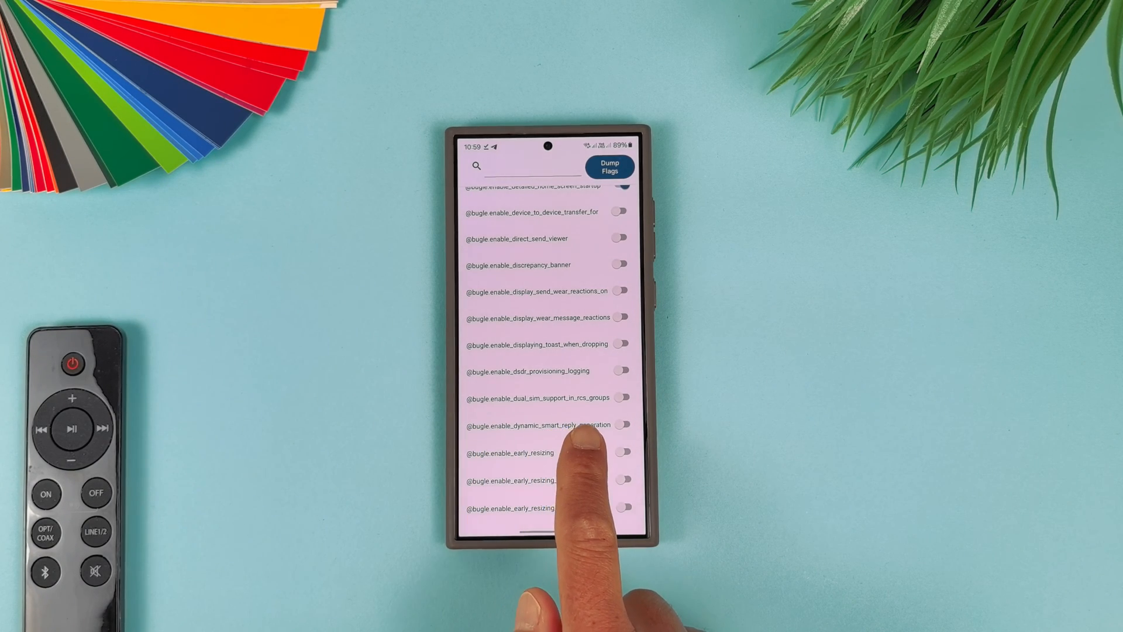
pyautogui.click(623, 396)
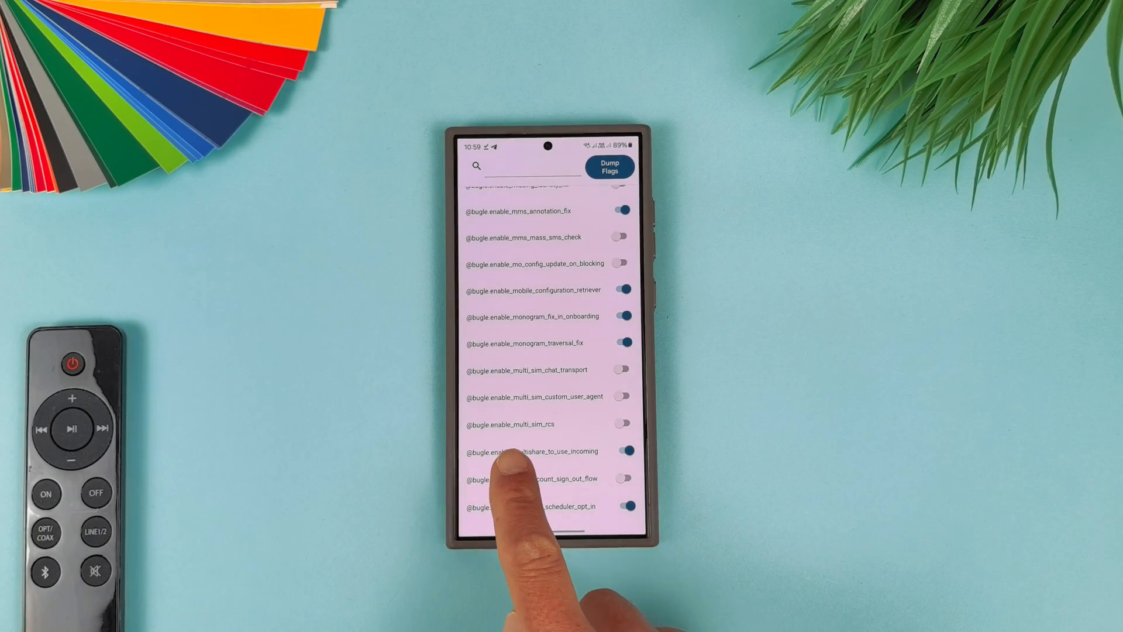
pyautogui.click(623, 450)
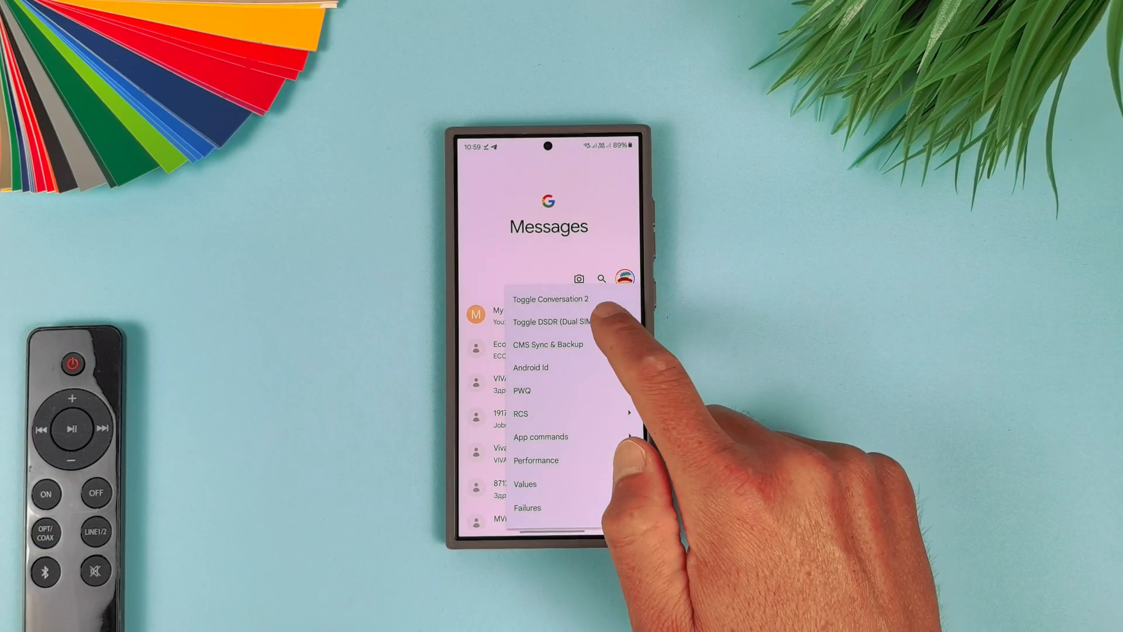
# Toggle DSDR (Dual SIM / Dual RCS) twice so it ends set to true.
pyautogui.click(566, 321)
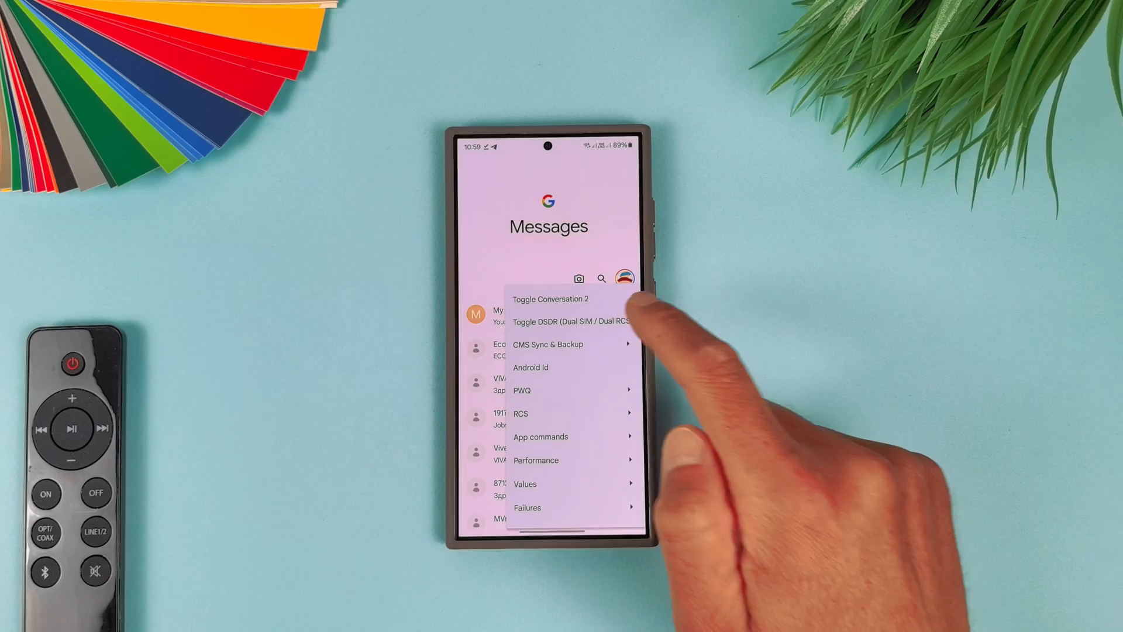
pyautogui.moveTo(644, 315)
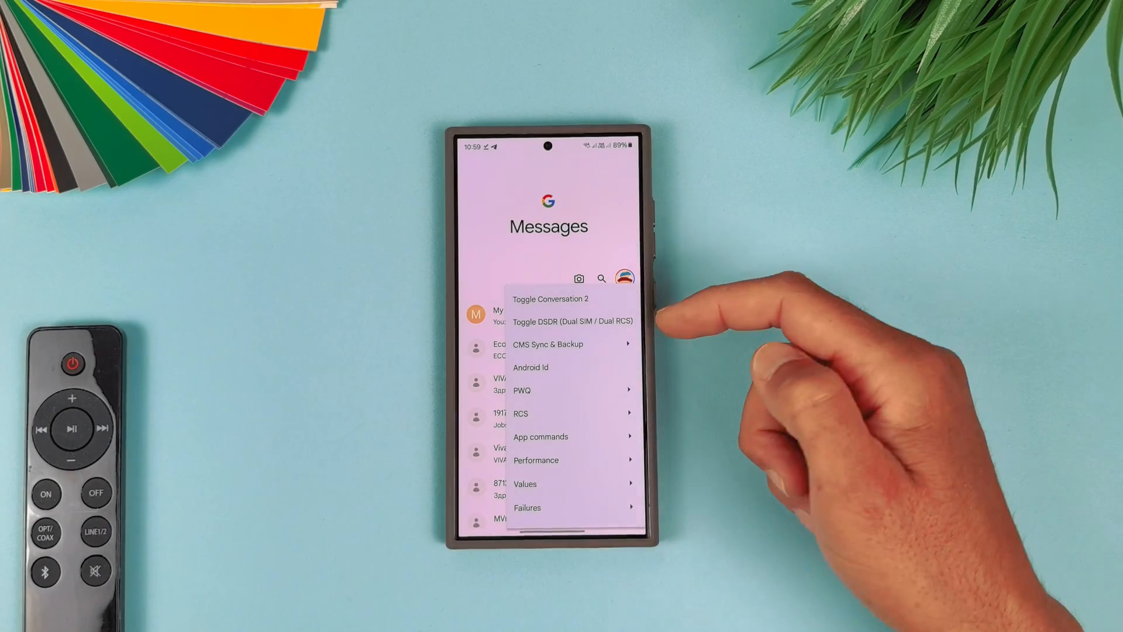
pyautogui.click(570, 320)
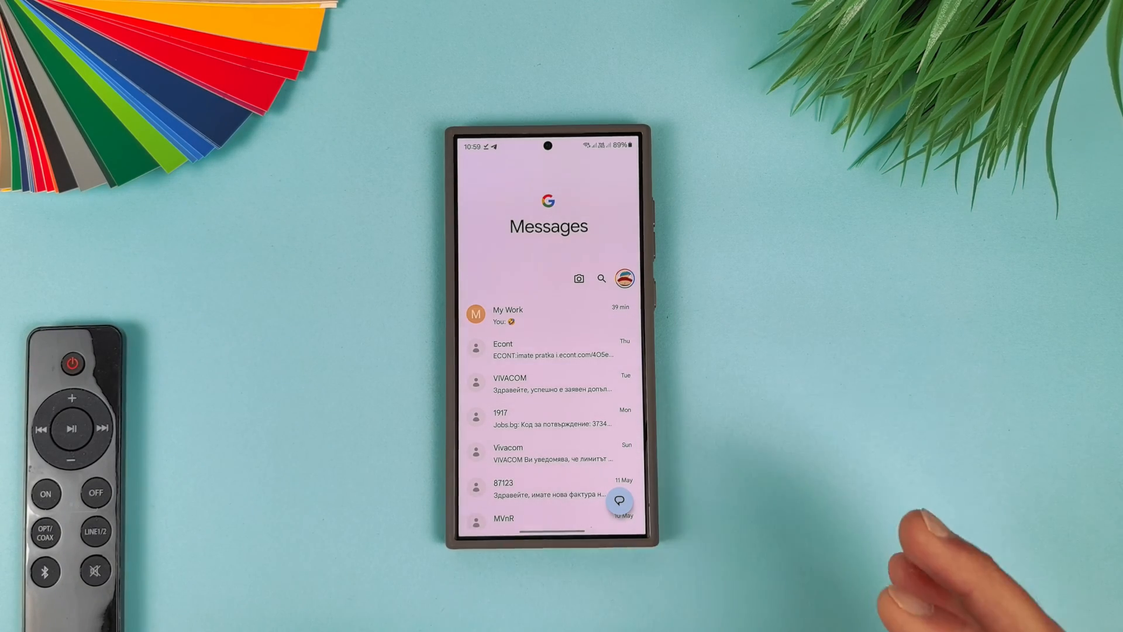
pyautogui.moveTo(931, 559)
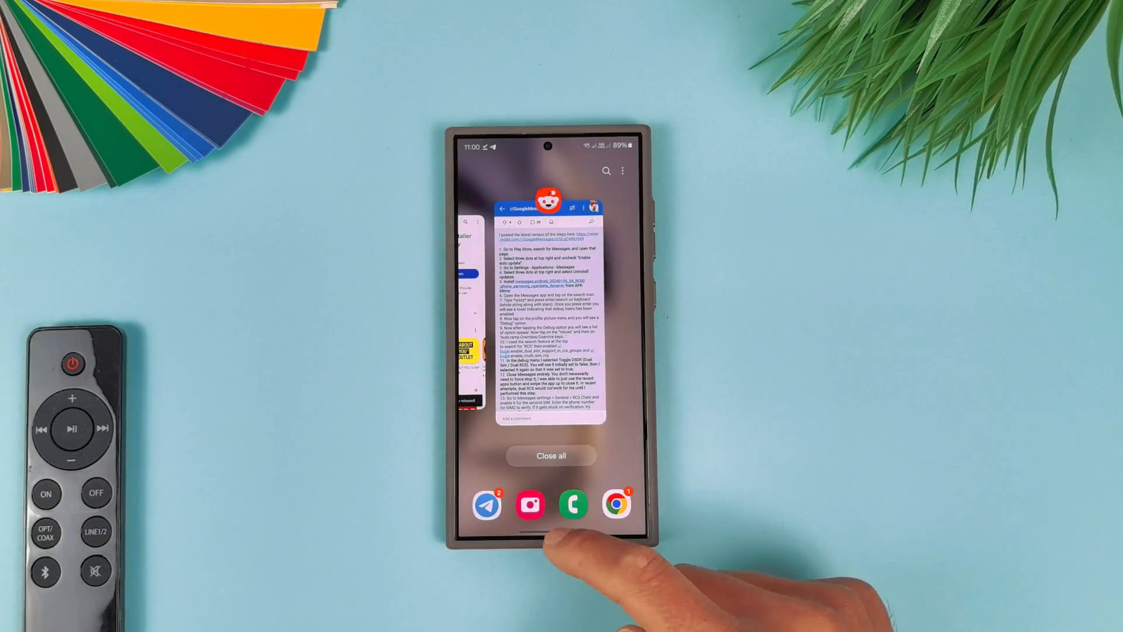
# Close all recent apps and relaunch Google Messages from the home screen.
pyautogui.click(550, 455)
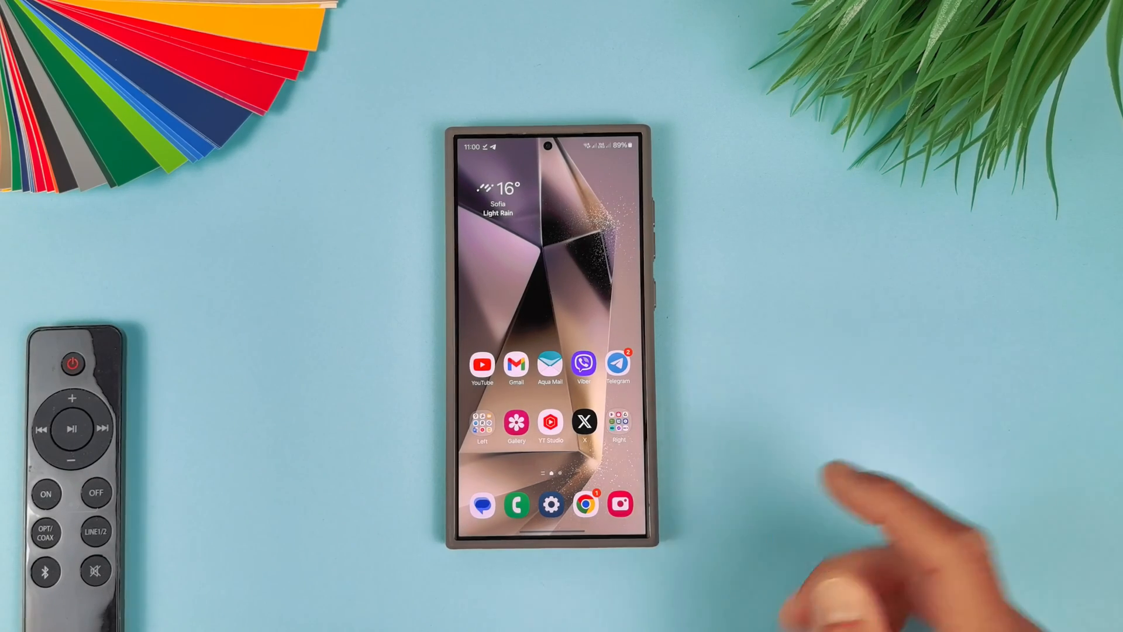
pyautogui.click(483, 505)
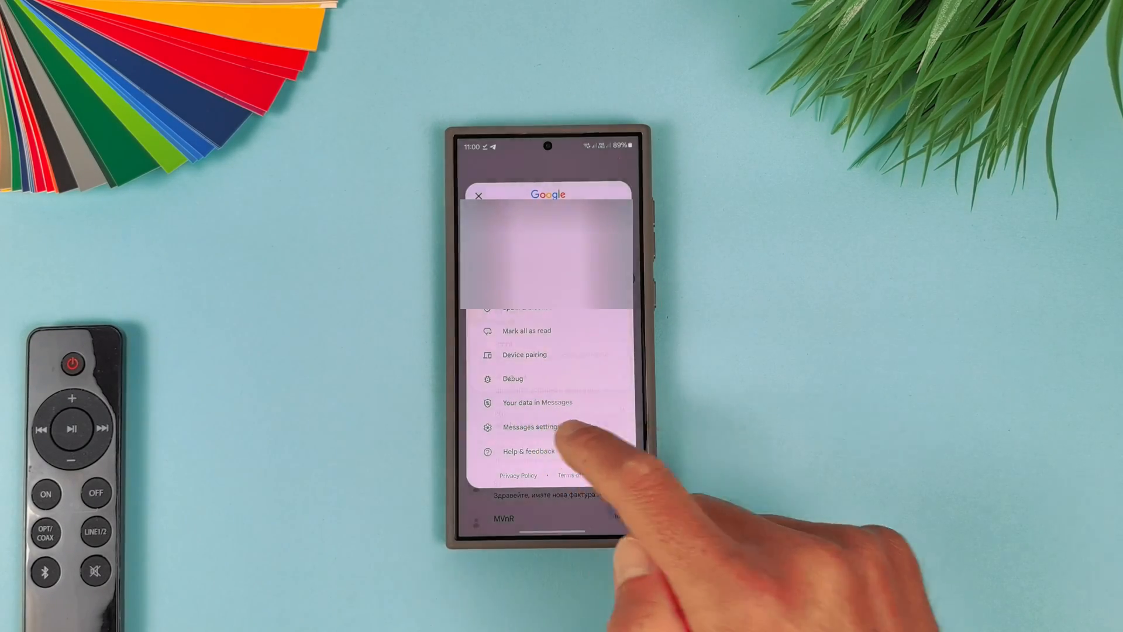
# Connect RCS chats for the second VIVACOM SIM from Messages settings.
pyautogui.click(533, 426)
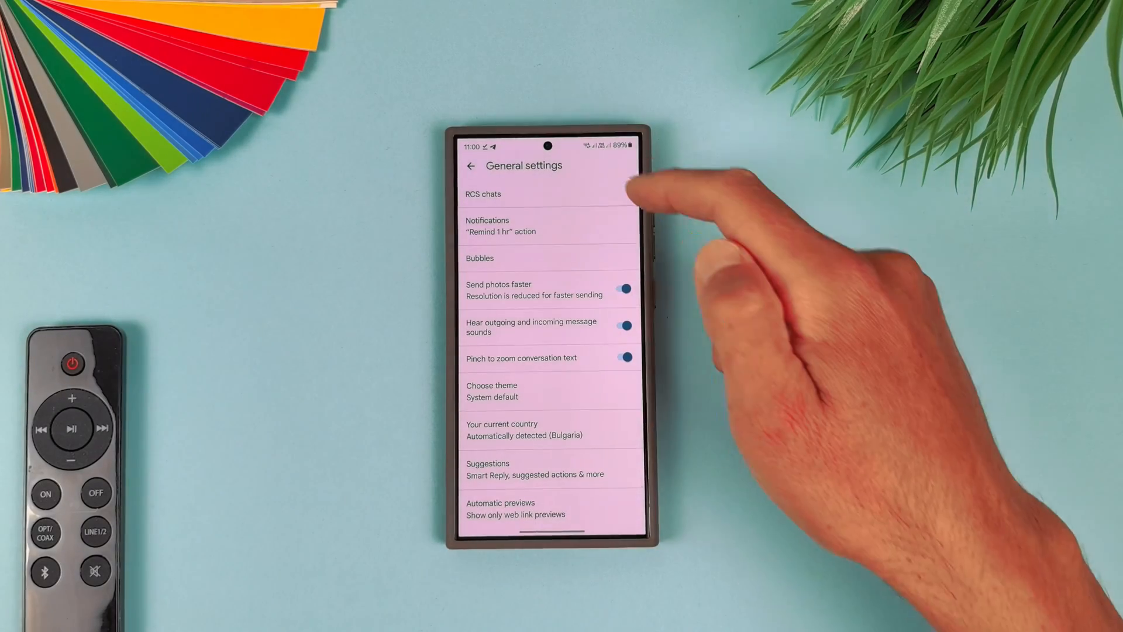
pyautogui.click(482, 194)
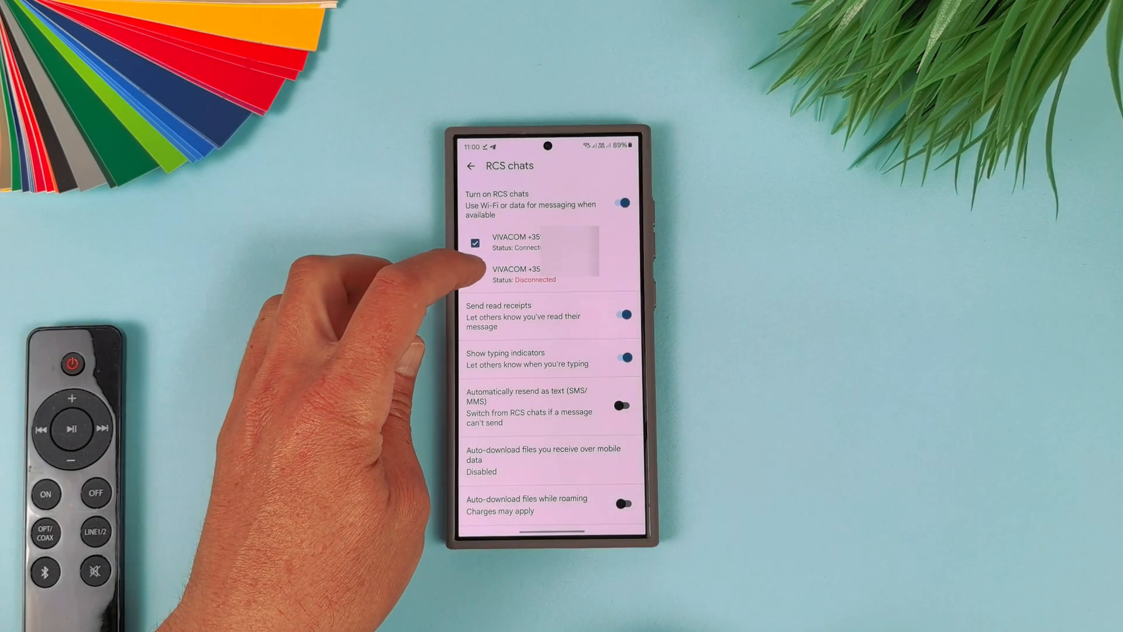
pyautogui.click(475, 275)
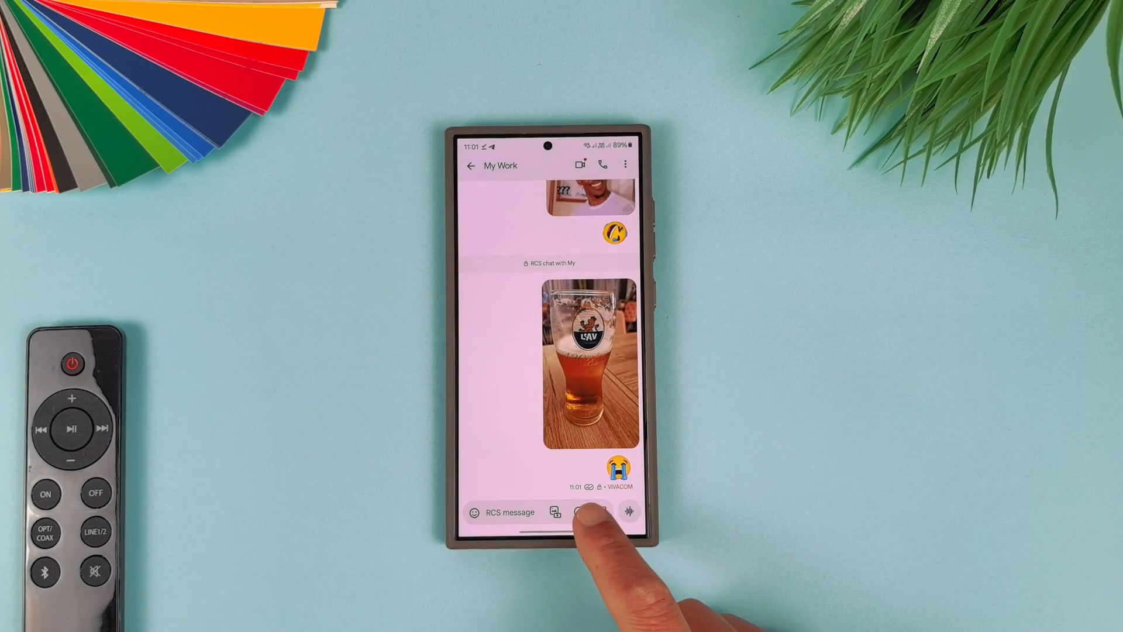
# Attach the first confused little girl GIF from the Confused category to the My Work message.
pyautogui.click(576, 512)
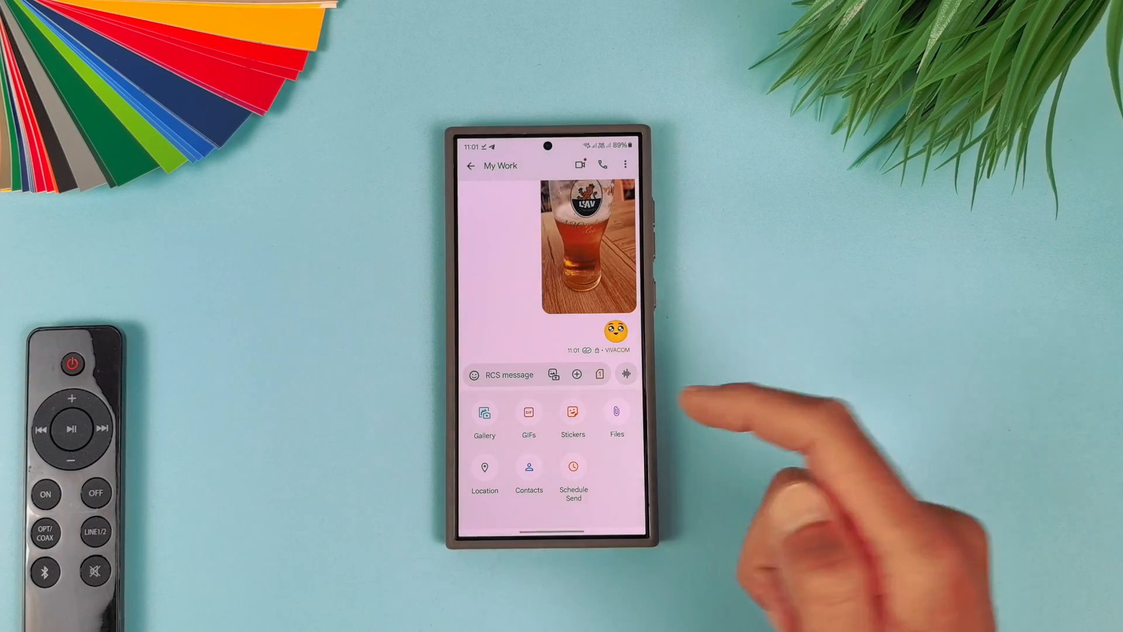
pyautogui.click(528, 422)
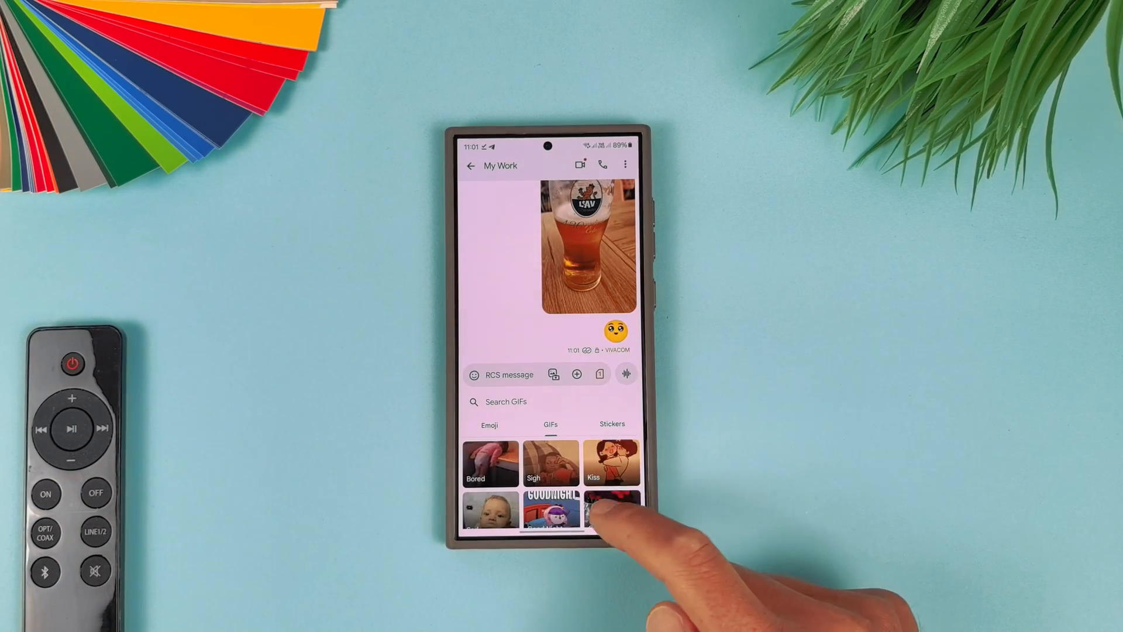
pyautogui.scroll(-3)
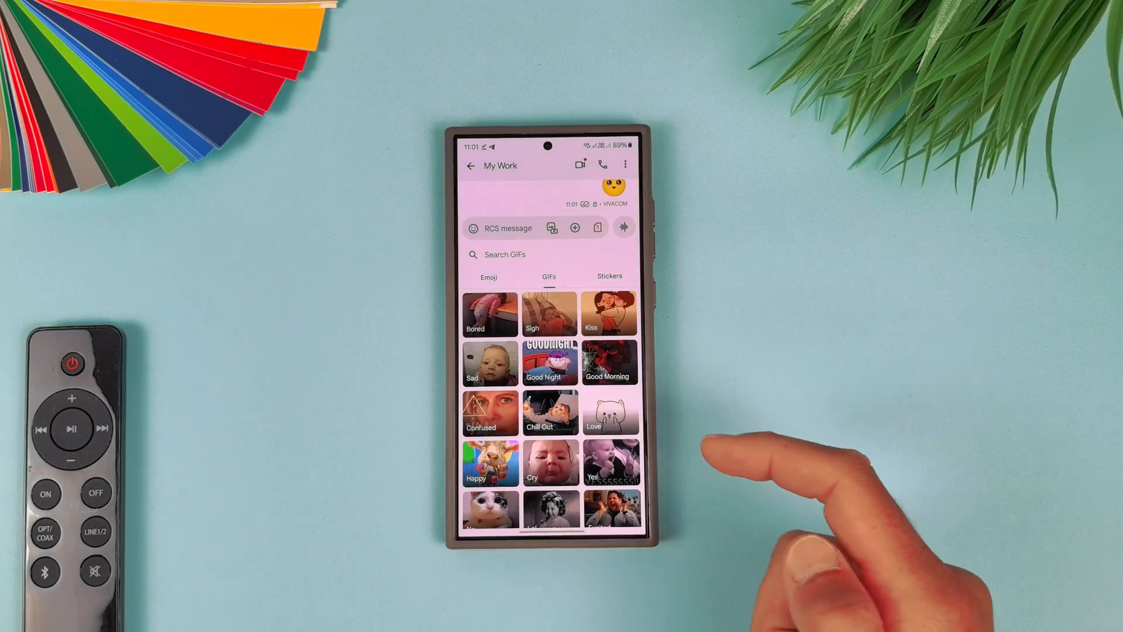
pyautogui.click(481, 413)
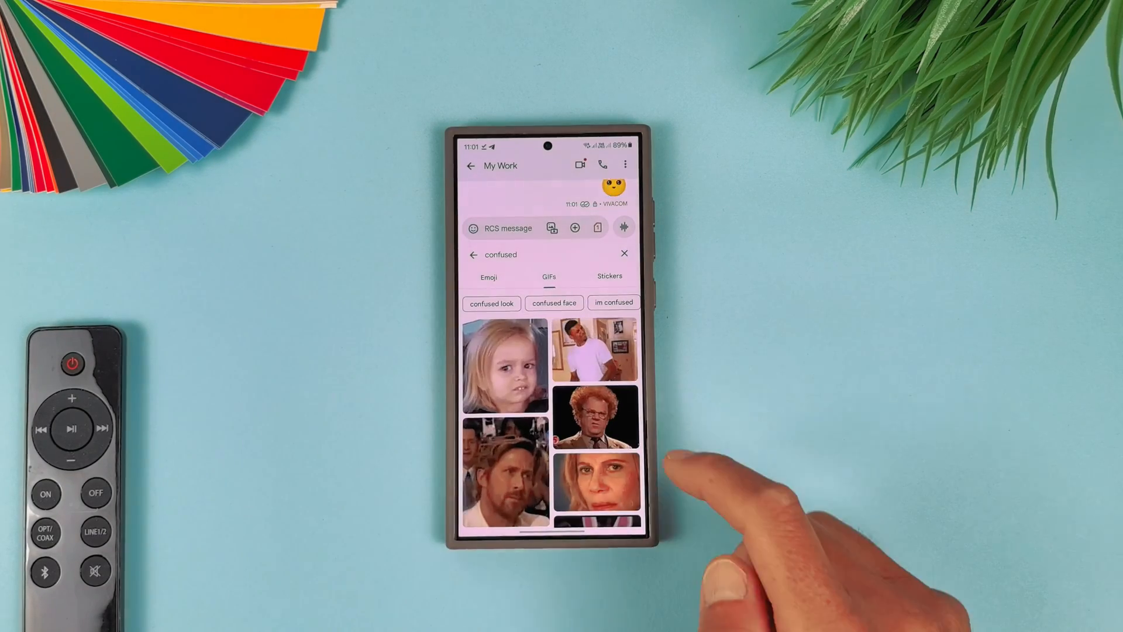
pyautogui.click(505, 366)
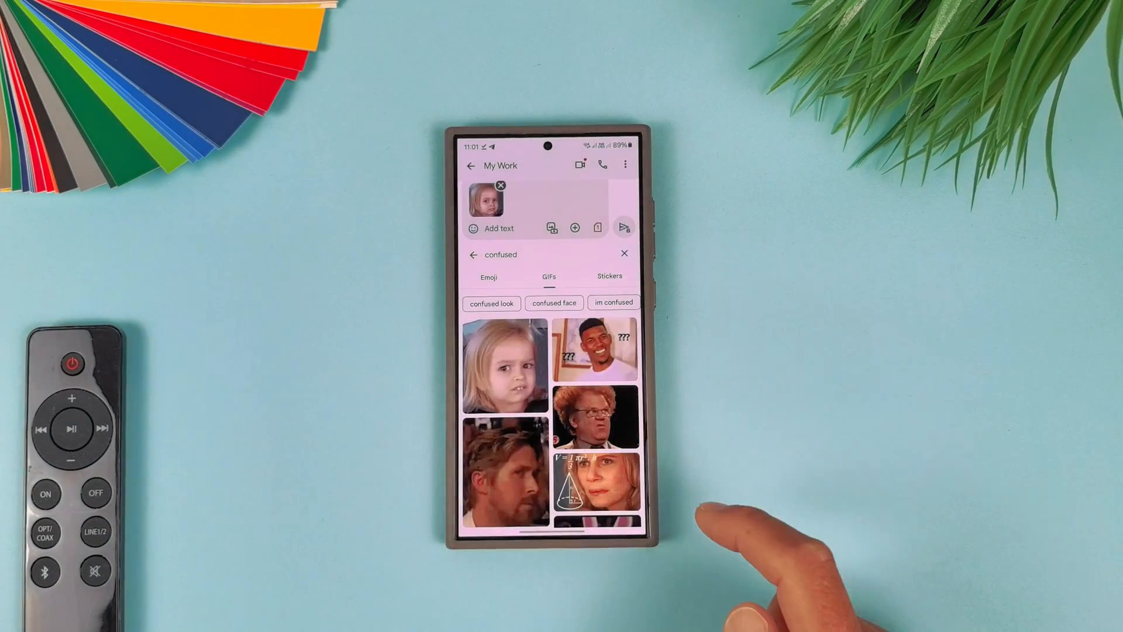